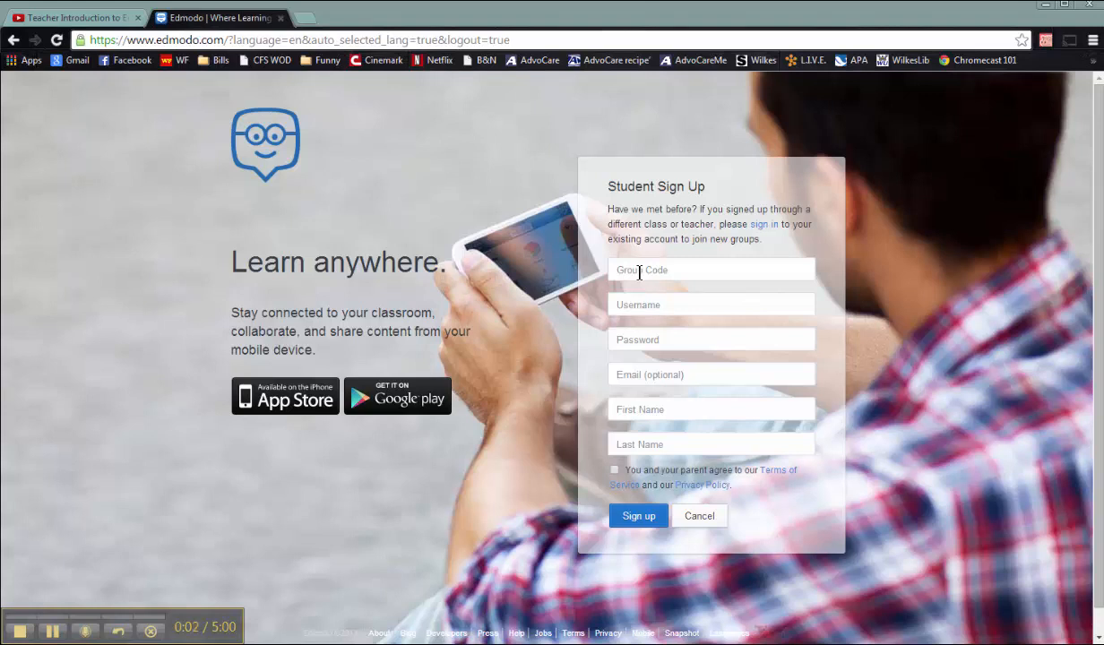
mouse_move(298, 122)
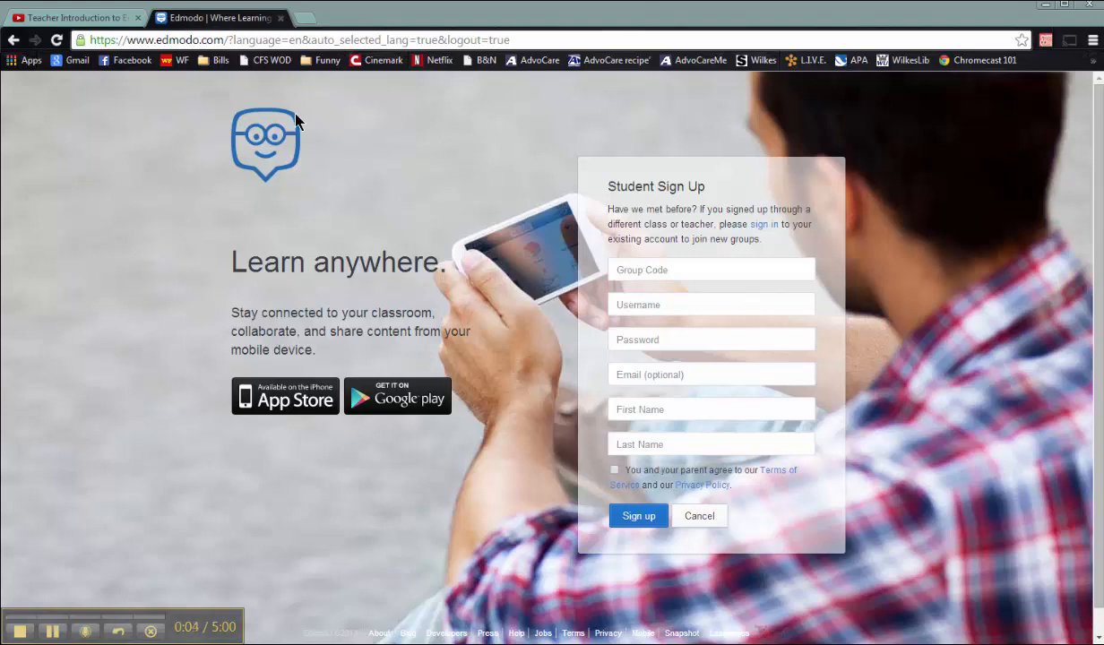
mouse_move(251, 211)
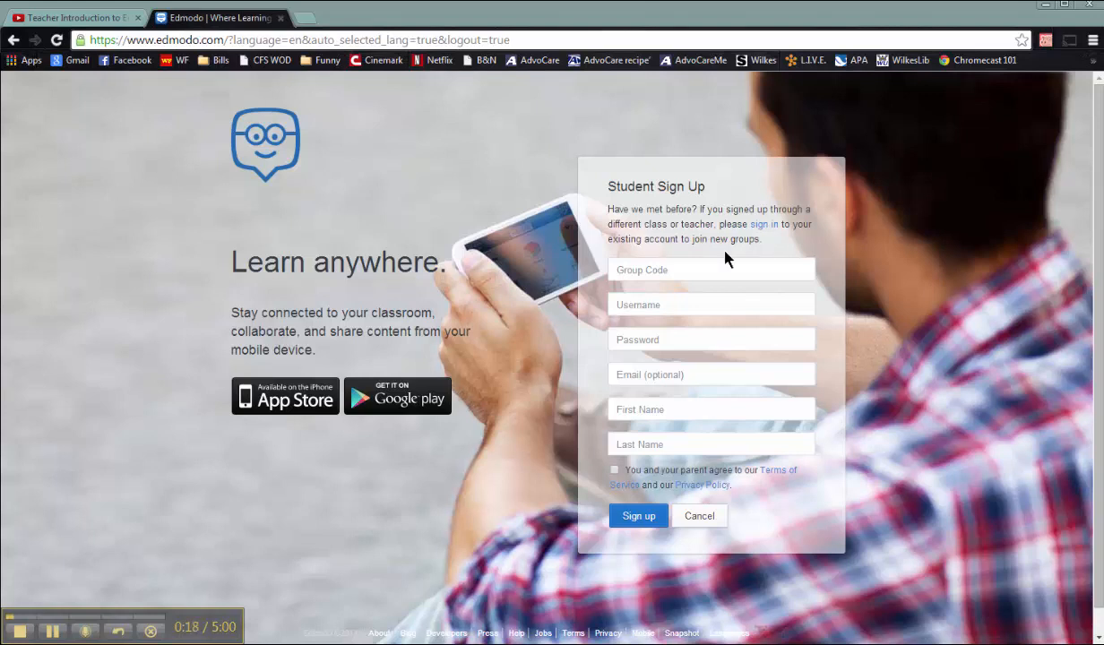
left_click(711, 268)
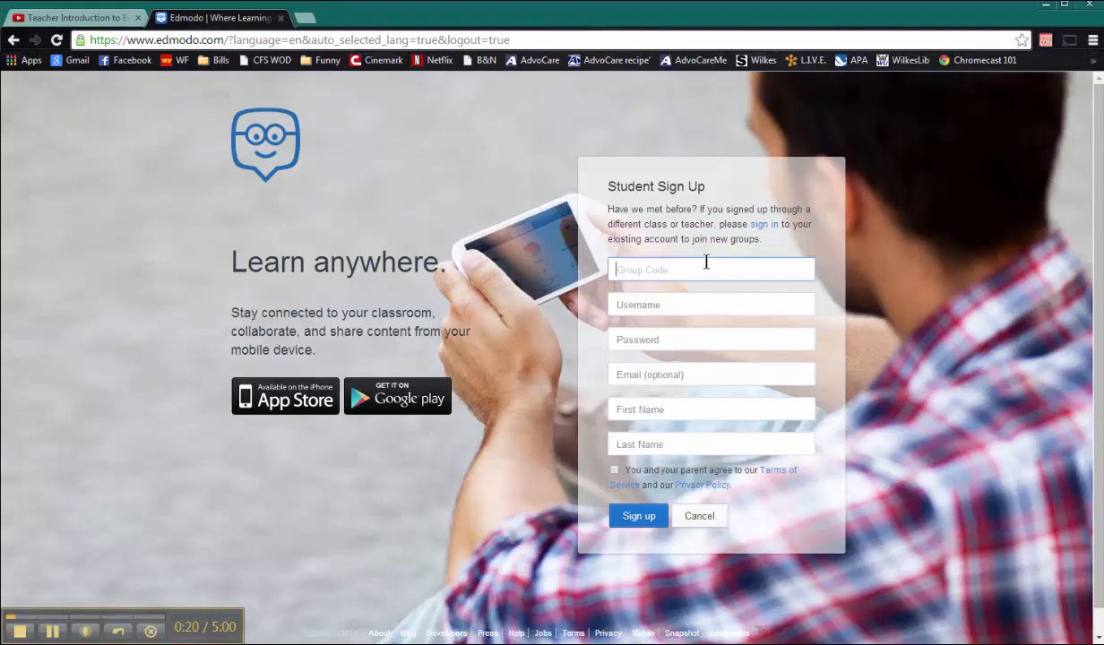
type("6")
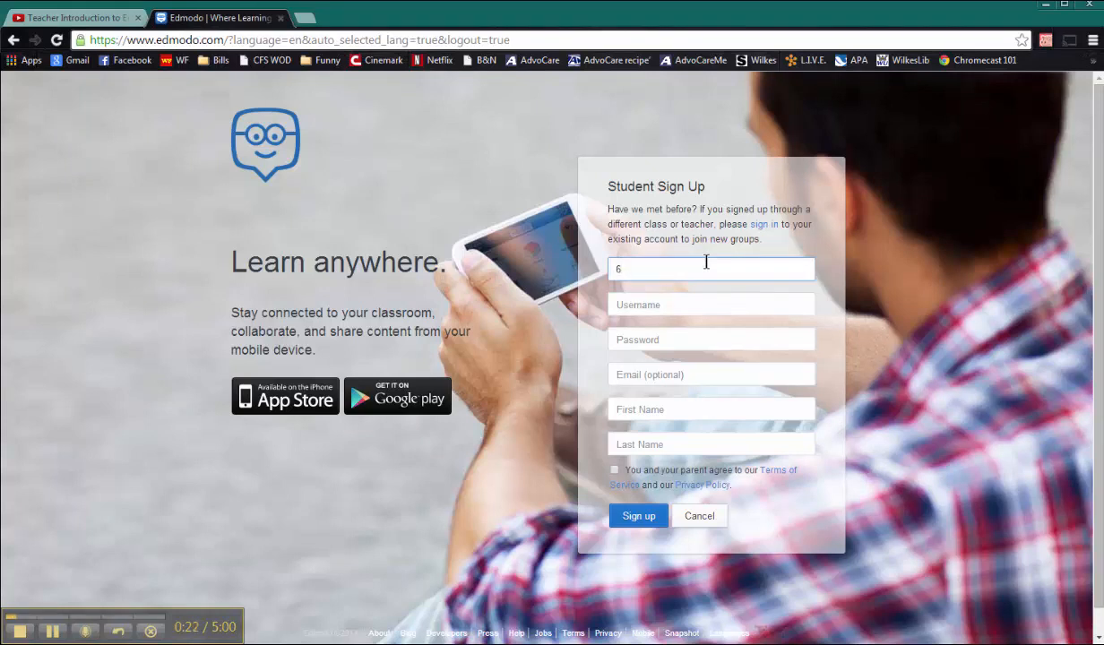
type("3p3c")
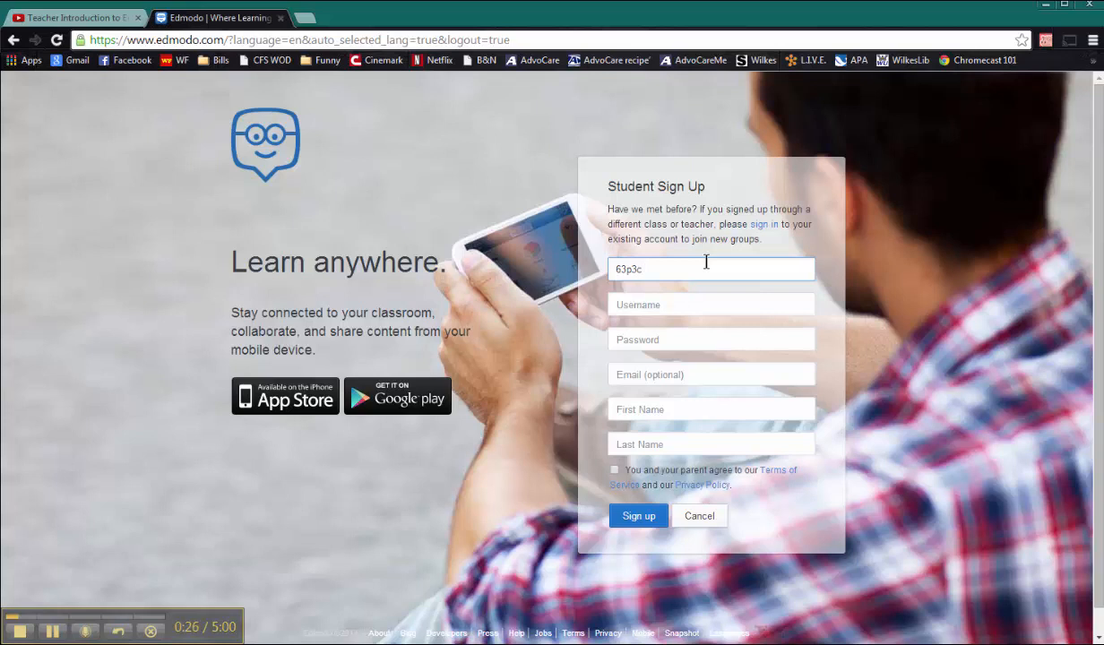
type("6")
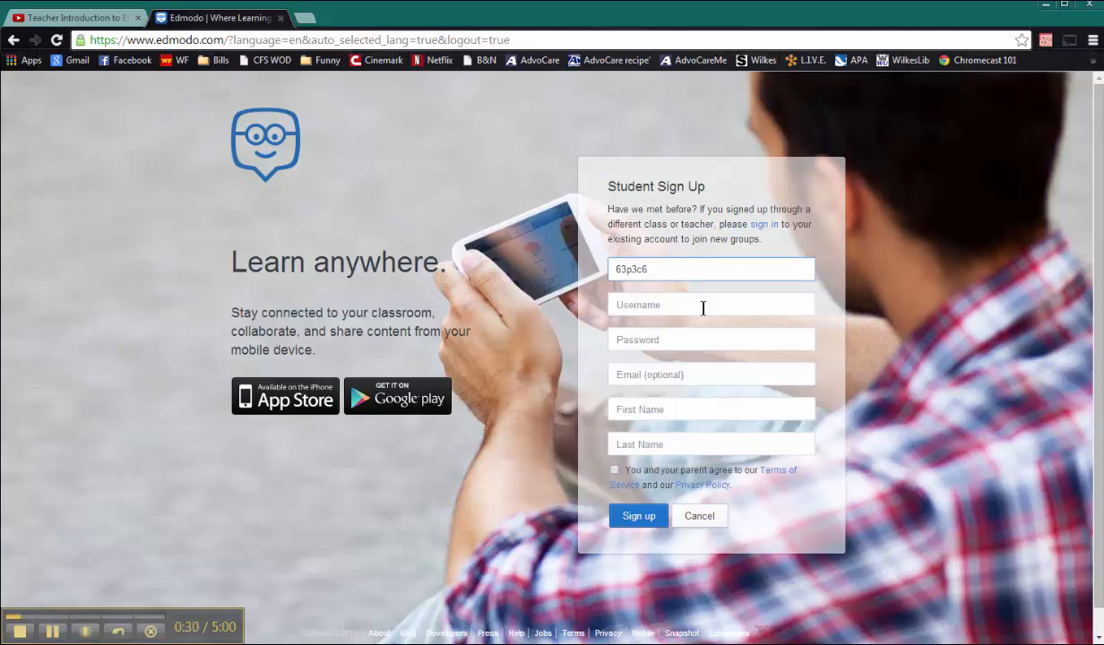
type("AnthonyDePhillips")
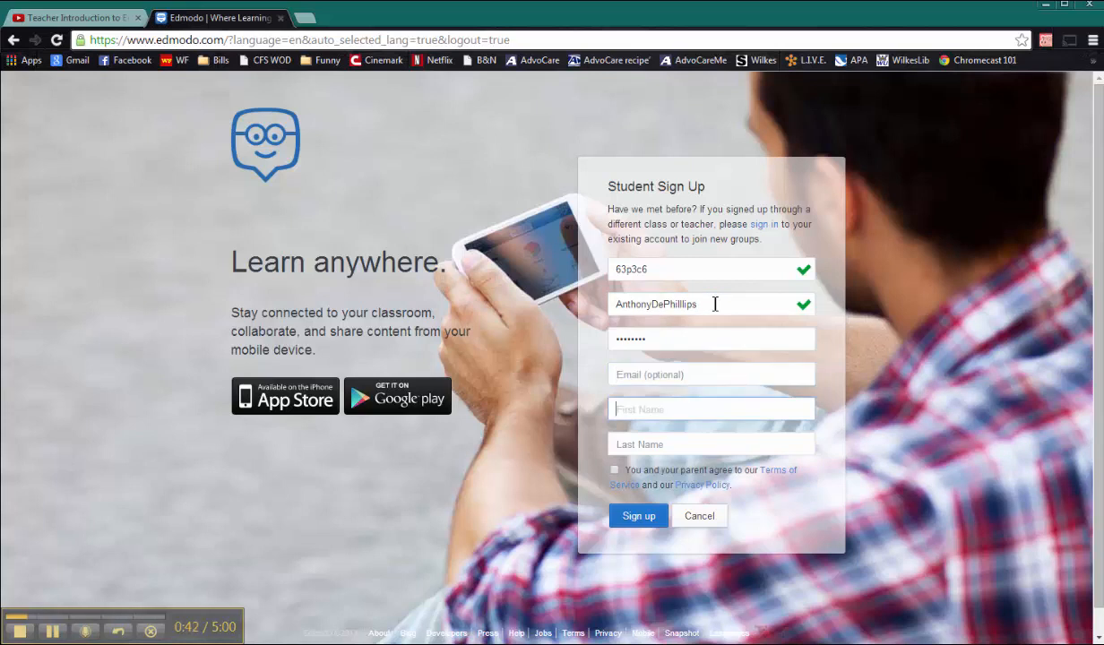
type("Anthony")
left_click(711, 445)
type("D")
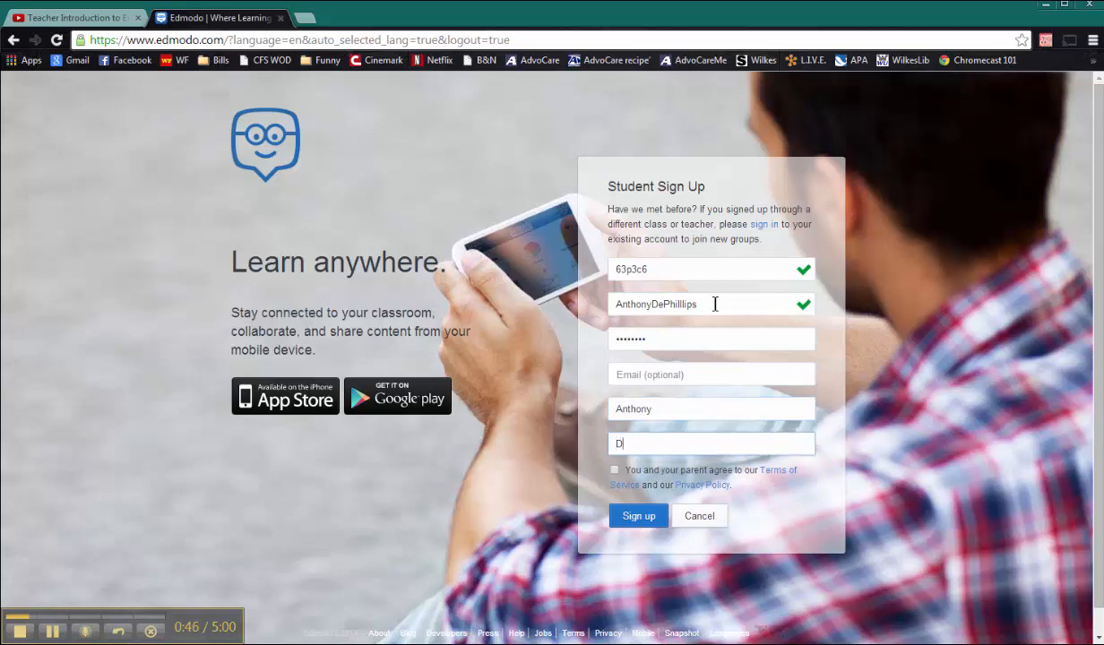
type("ePhillips")
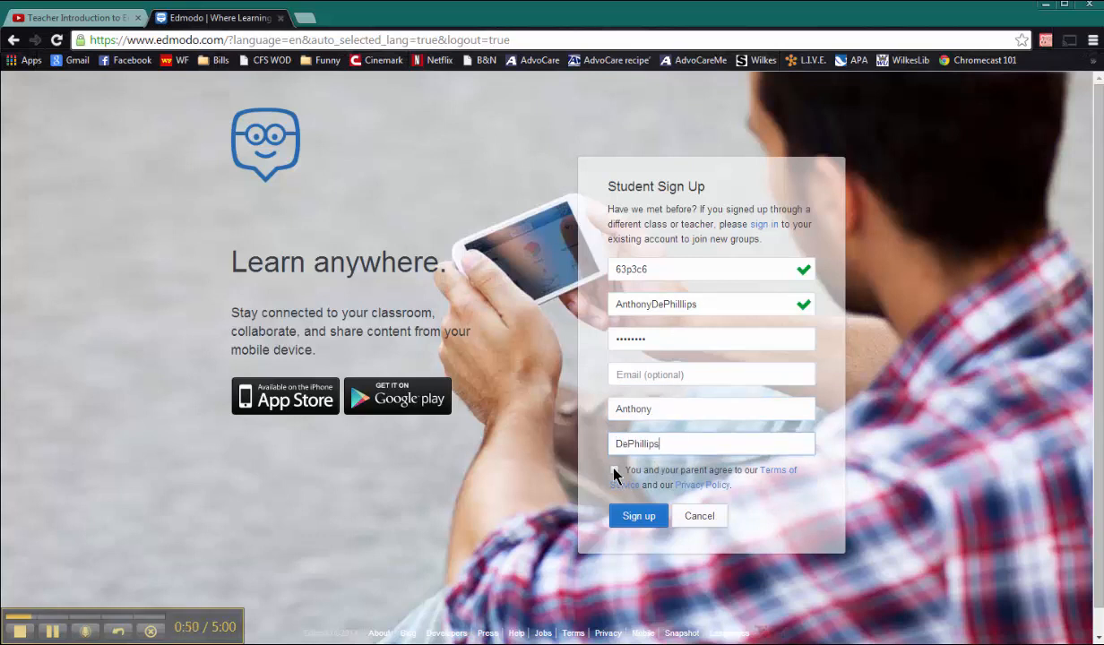
Step: Accept the terms and submit the student sign-up to reach the new home feed
left_click(614, 469)
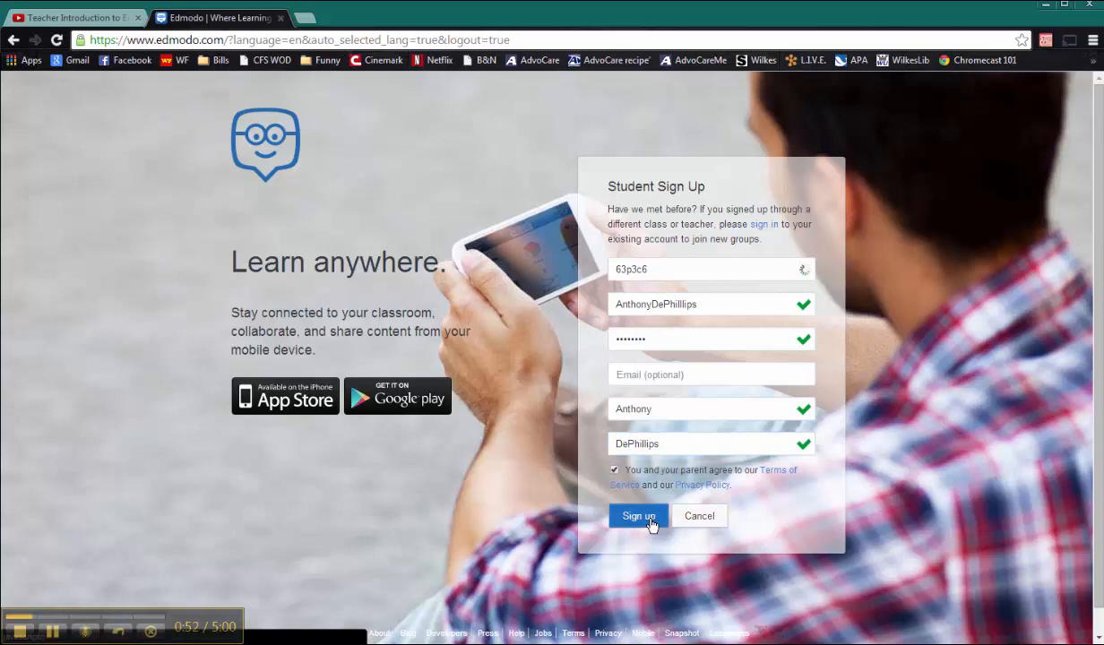
left_click(638, 516)
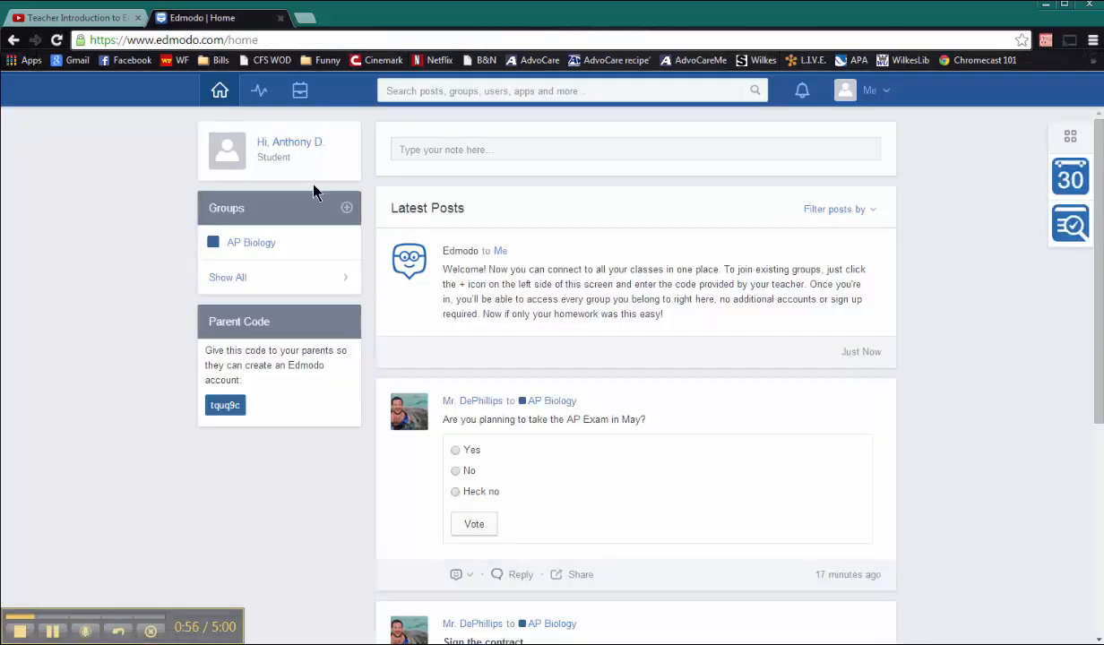
mouse_move(296, 123)
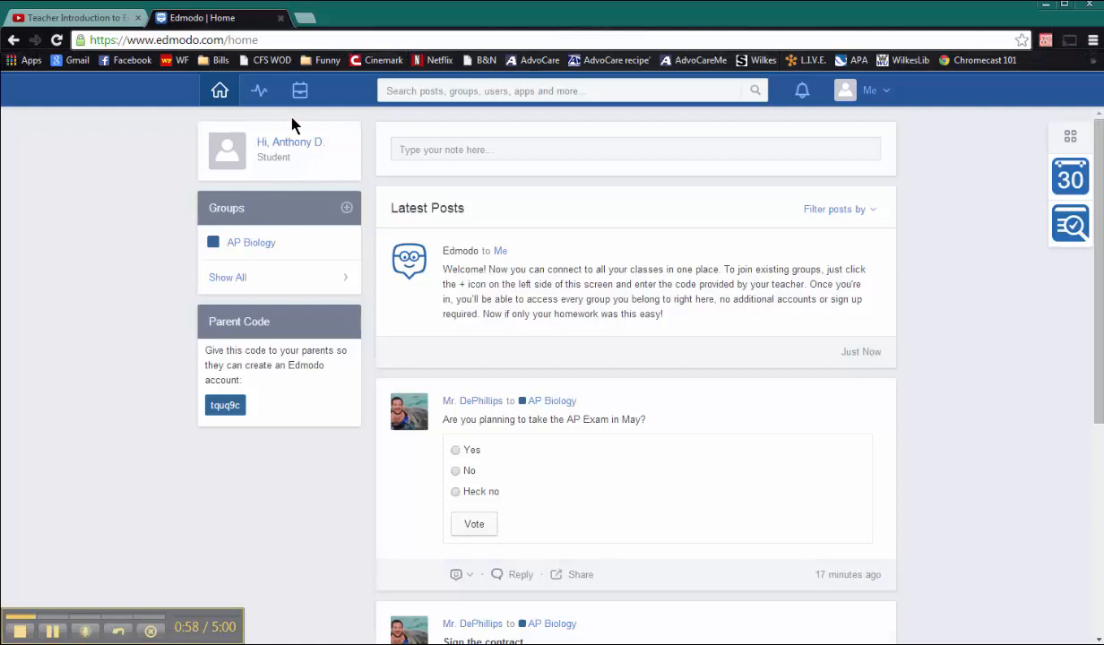
mouse_move(297, 242)
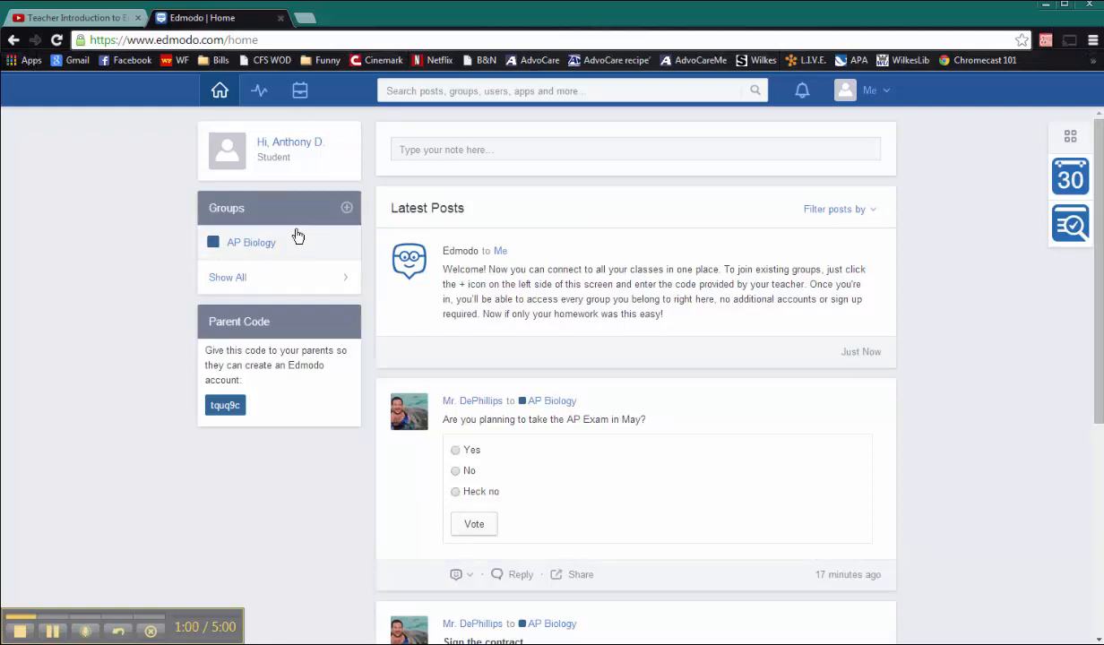
mouse_move(258, 261)
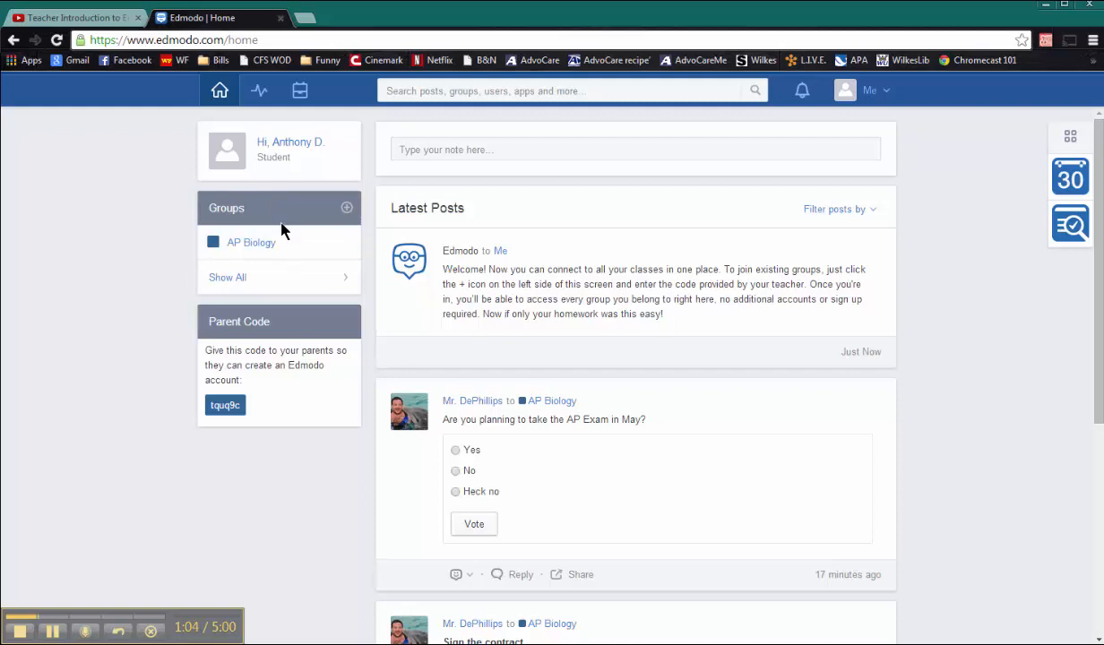
mouse_move(255, 206)
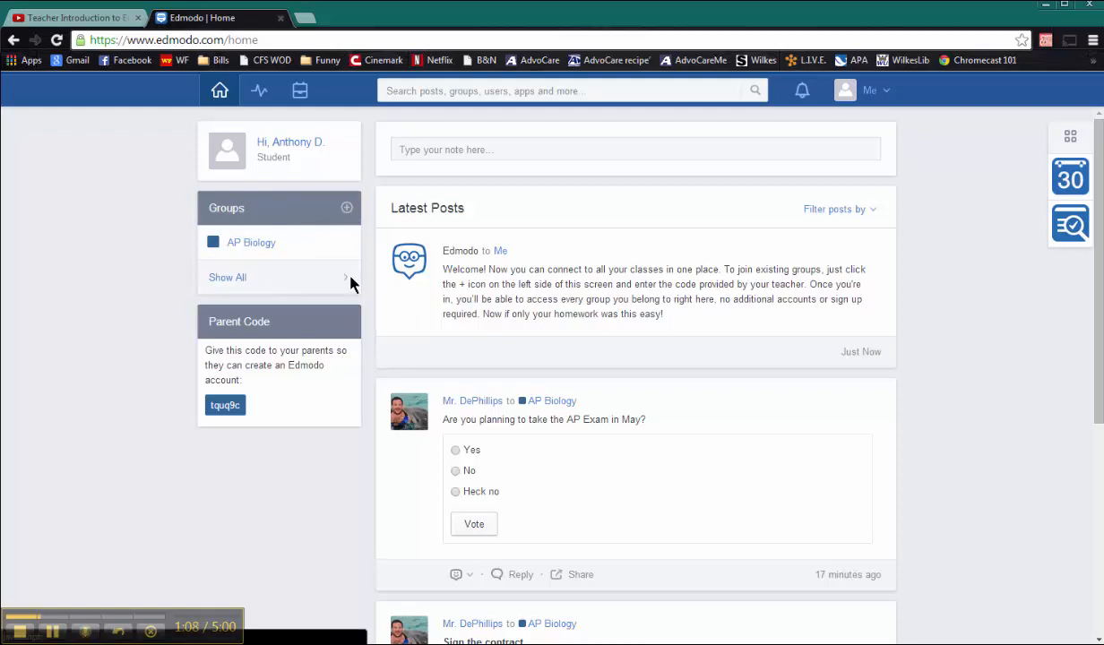
left_click(226, 276)
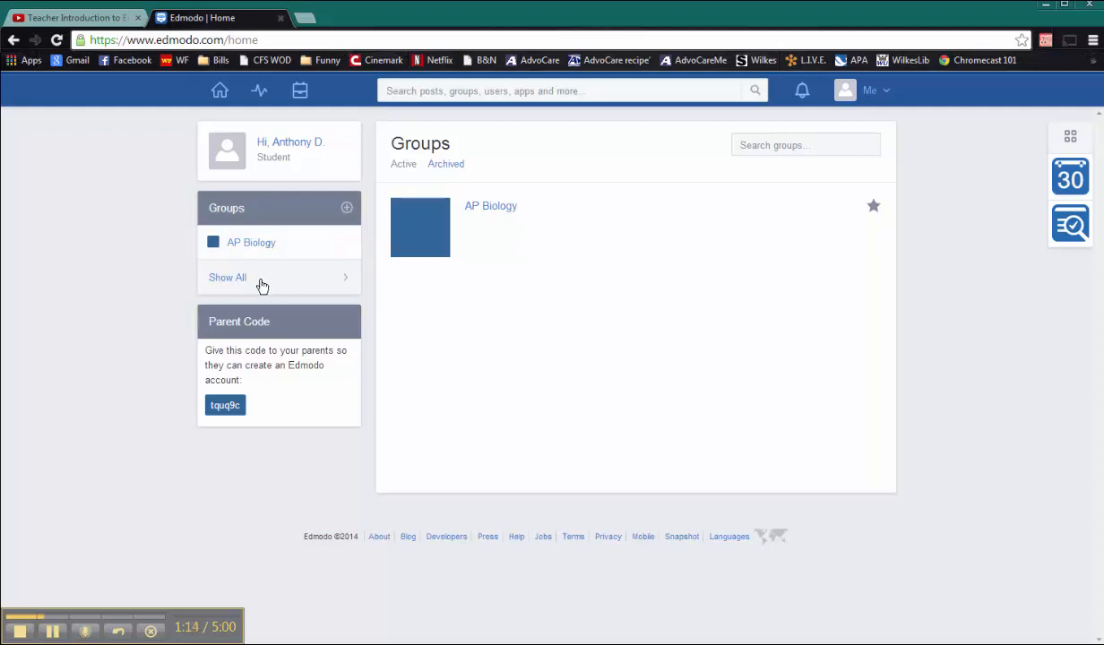
mouse_move(262, 217)
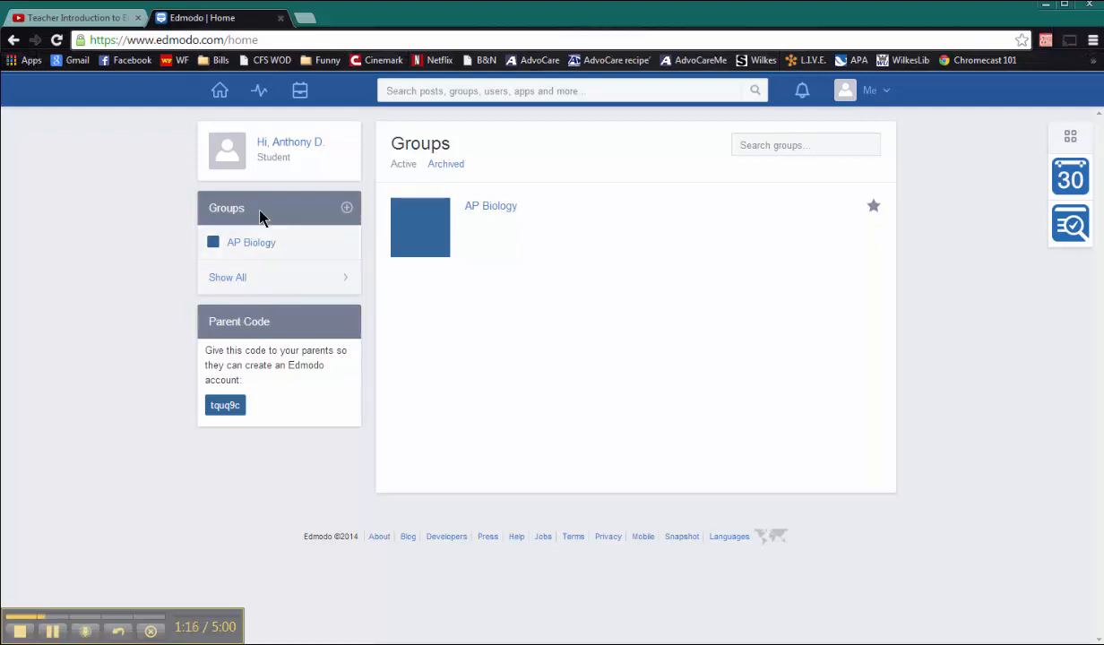
left_click(218, 89)
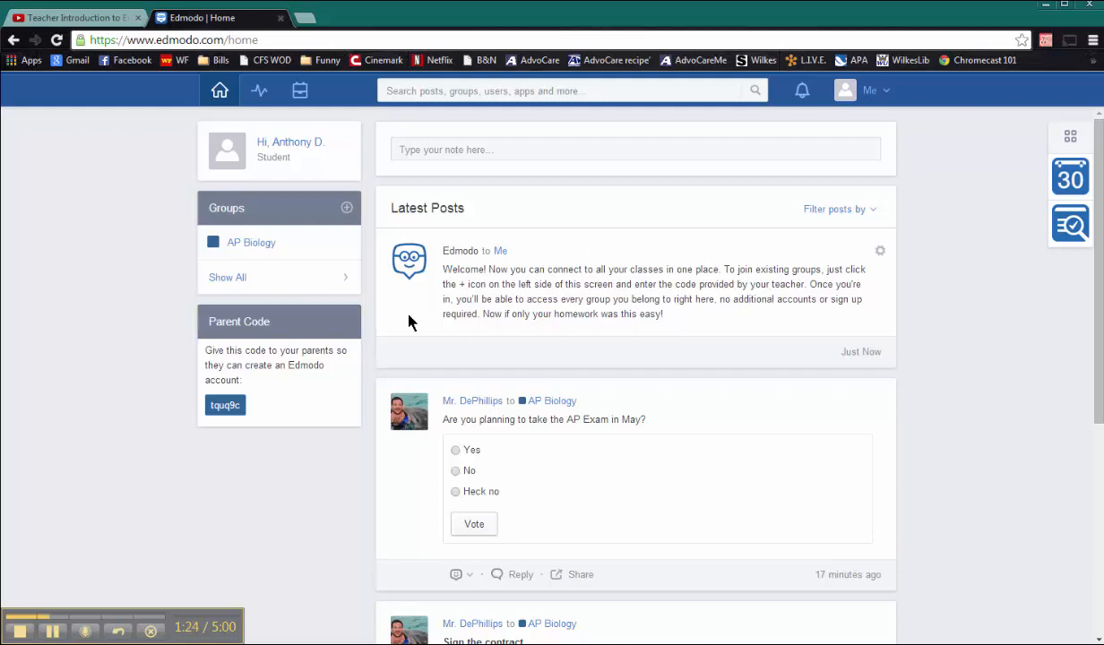
Step: Follow the wikispaces link in the Welcome to AP Biology post to the class wiki
scroll("down", 3)
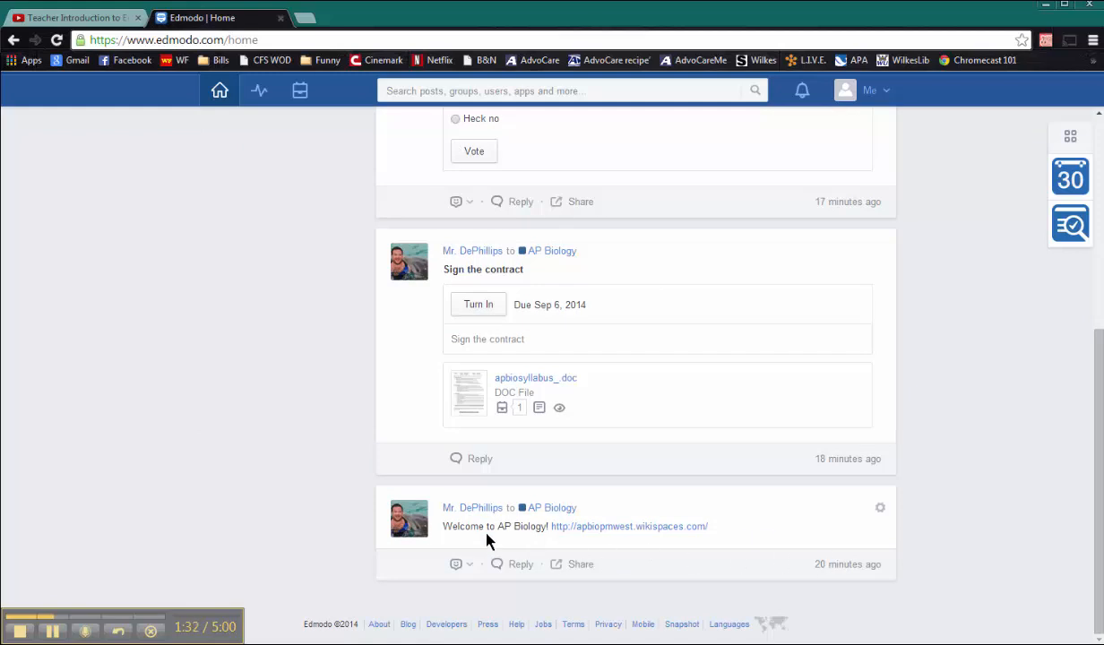
mouse_move(529, 542)
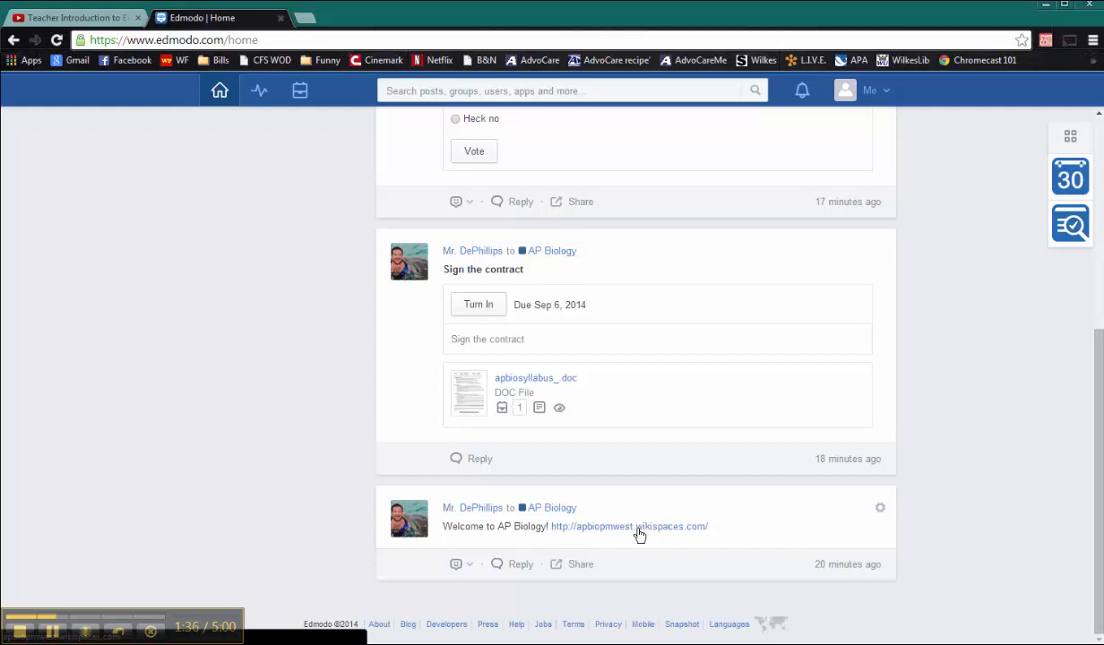
left_click(629, 527)
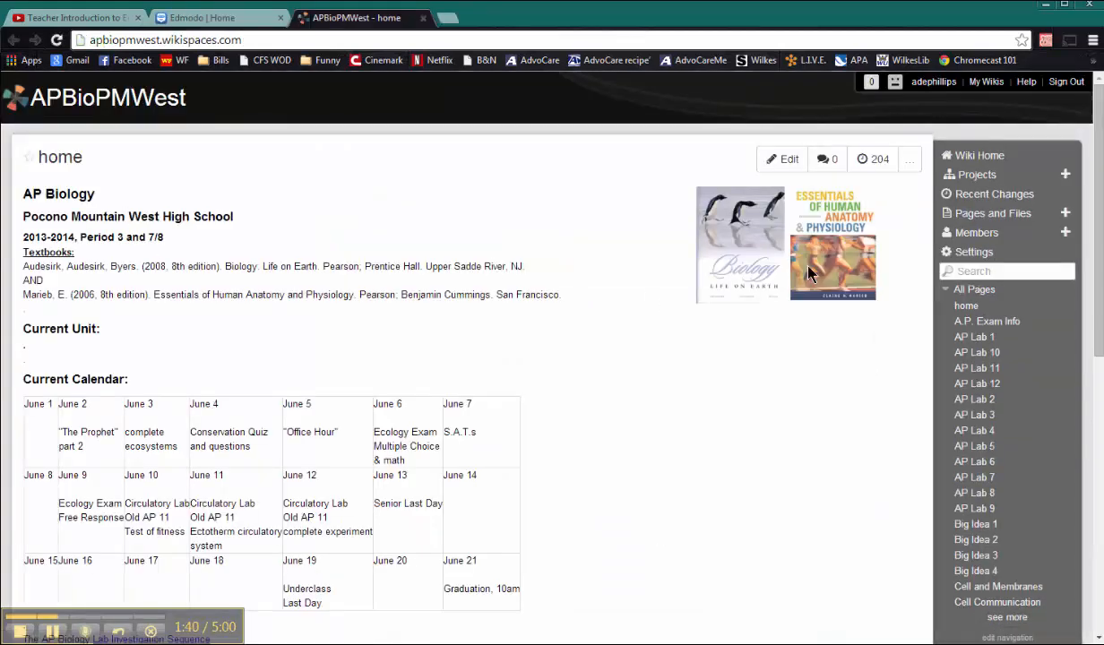
Step: Look over the wiki's unit list and HeLa reading, then close its tab for the Edmodo feed
scroll("down", 3)
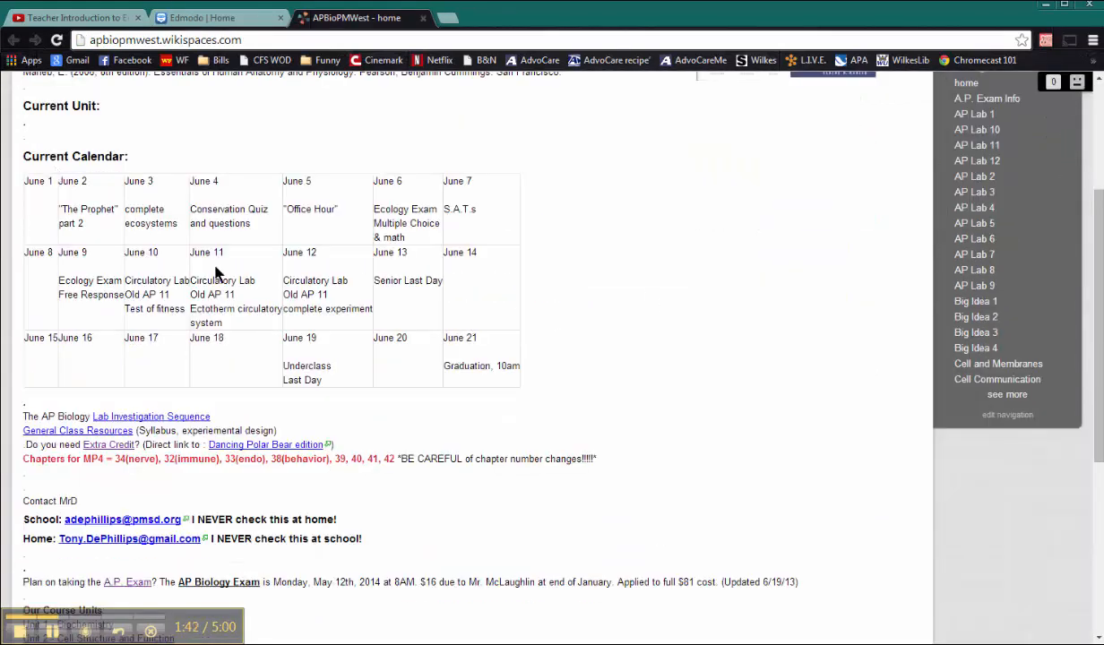
mouse_move(589, 276)
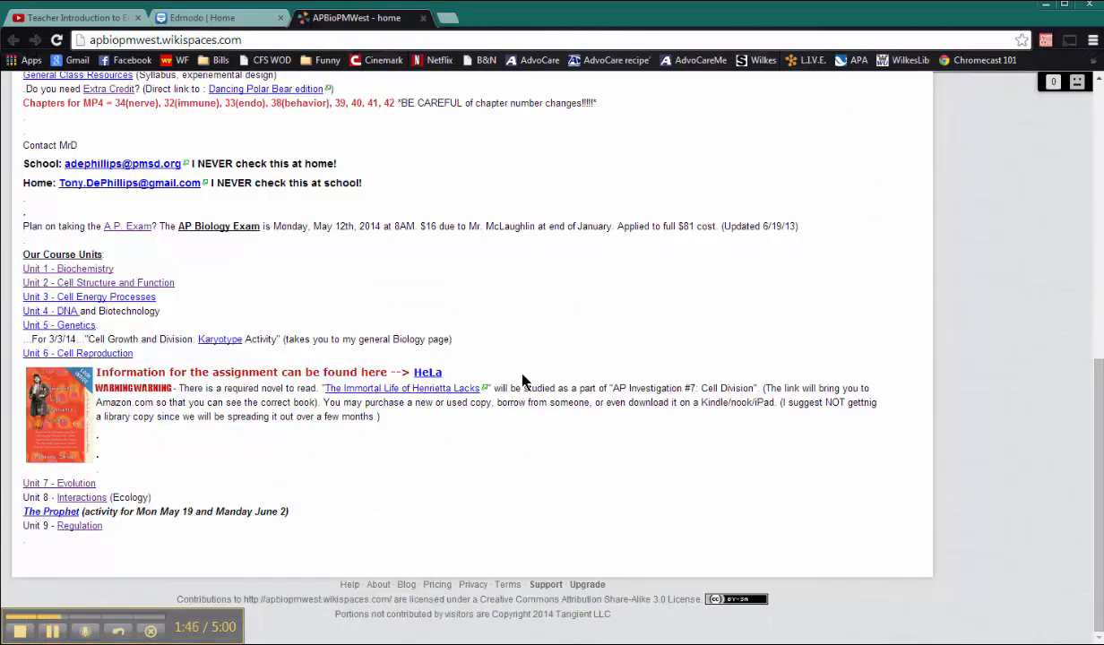
mouse_move(321, 420)
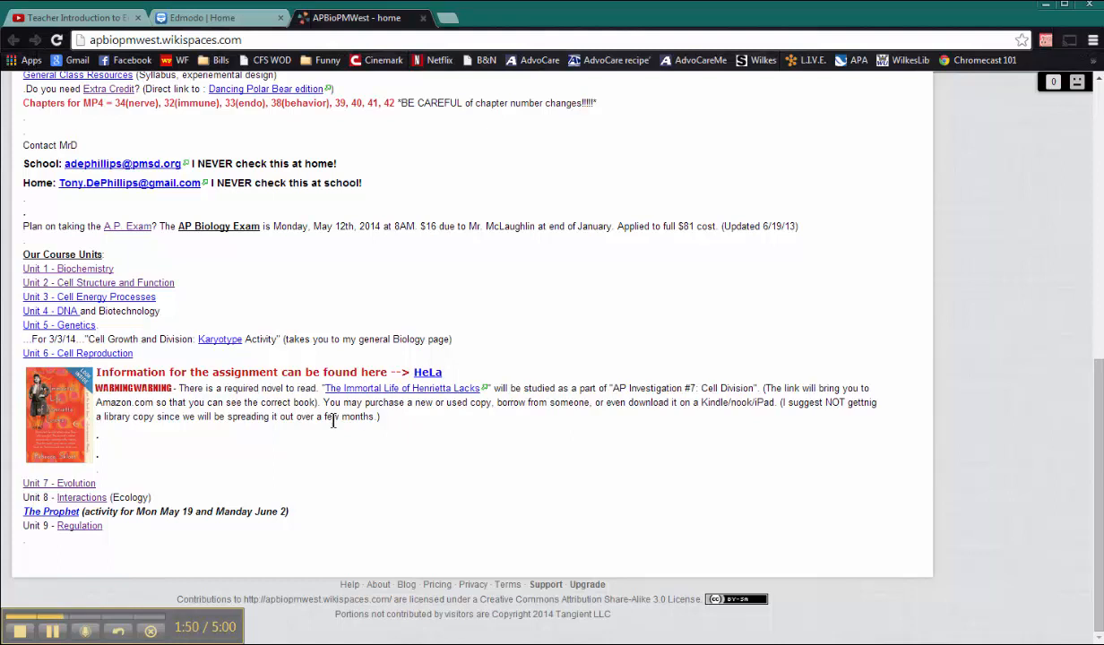
mouse_move(426, 83)
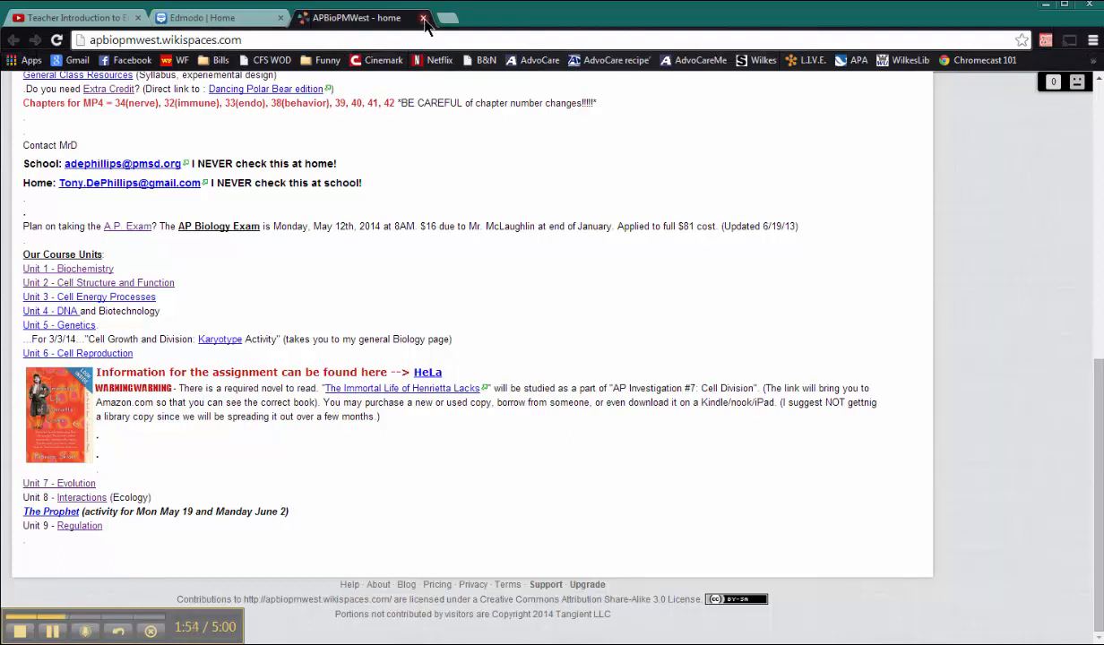
left_click(423, 18)
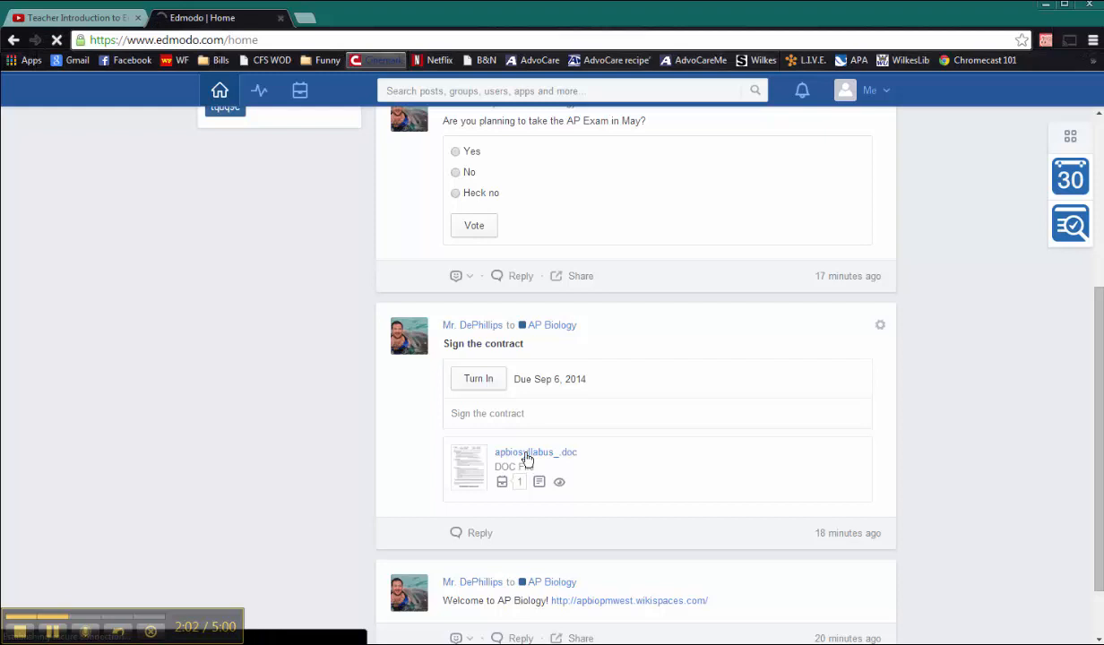
Step: Download the DOC attached to the Sign the contract assignment and save it
left_click(536, 451)
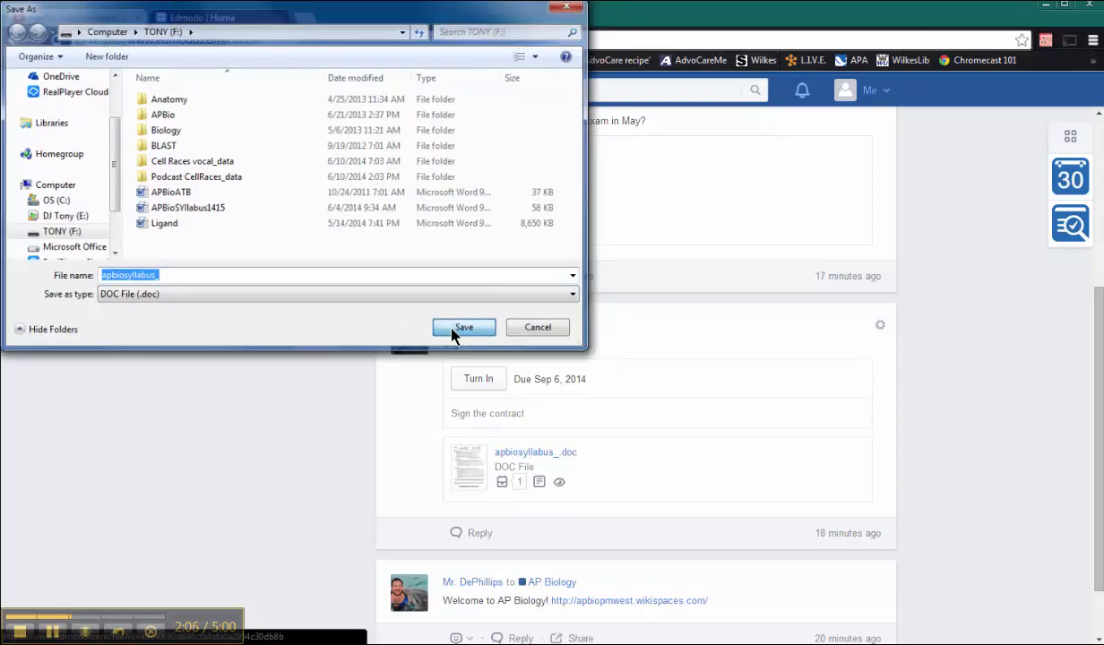
left_click(462, 326)
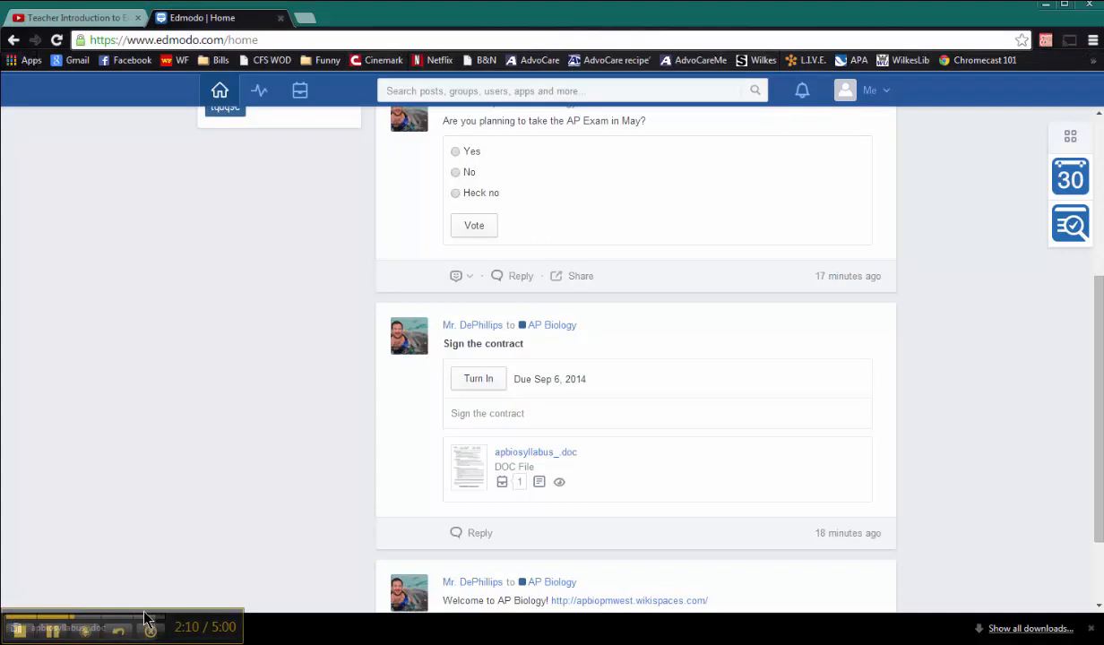
mouse_move(190, 590)
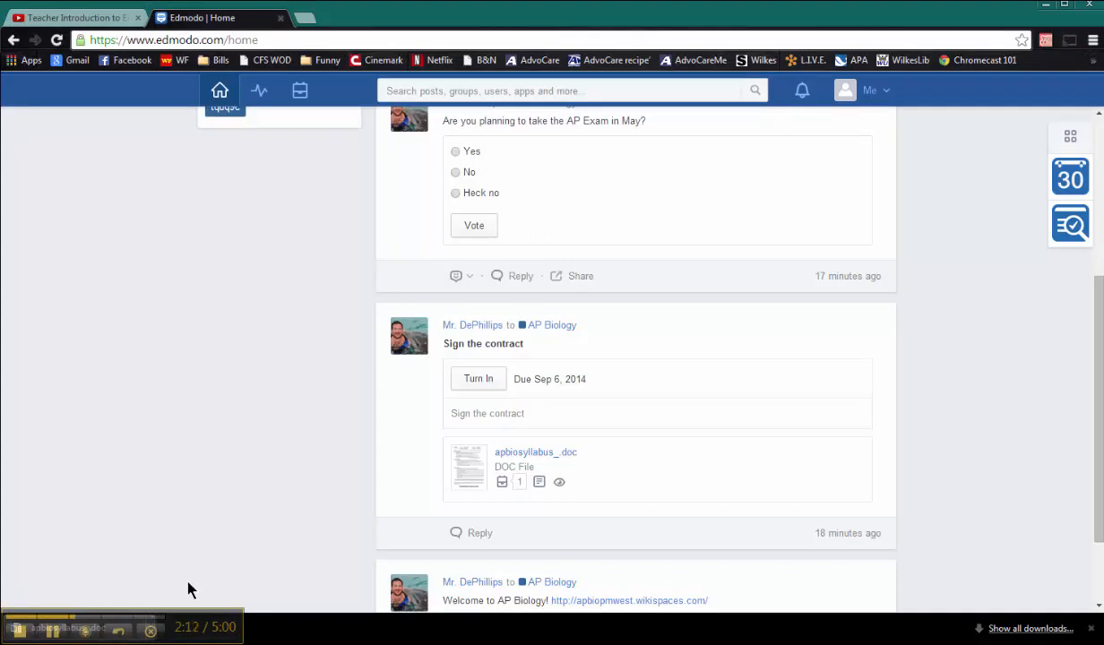
mouse_move(301, 520)
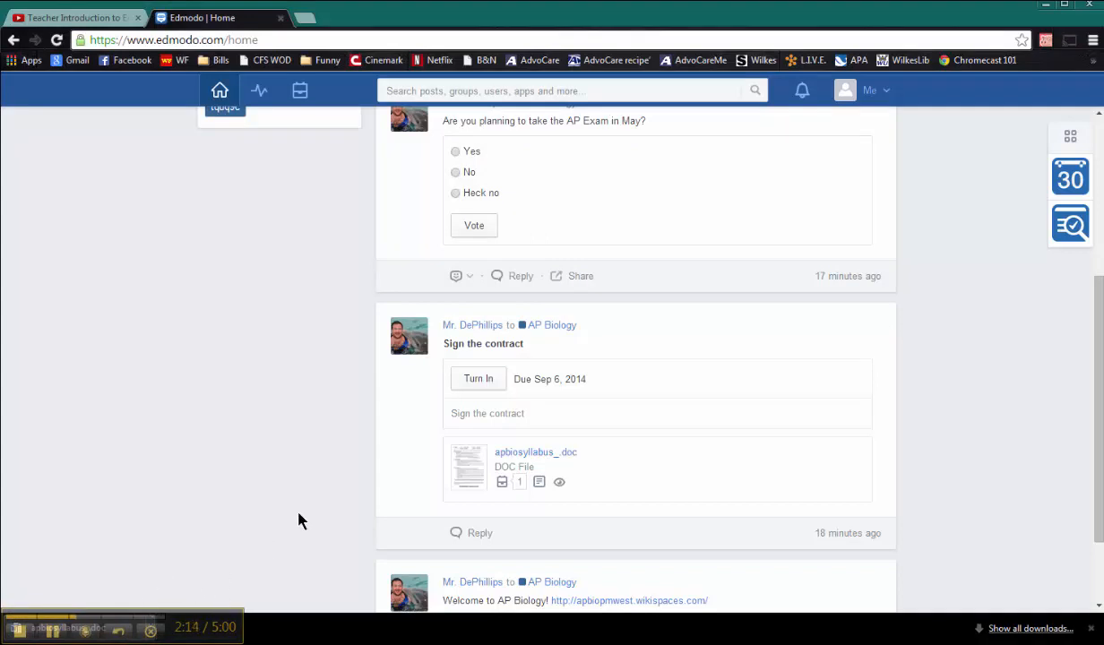
mouse_move(289, 514)
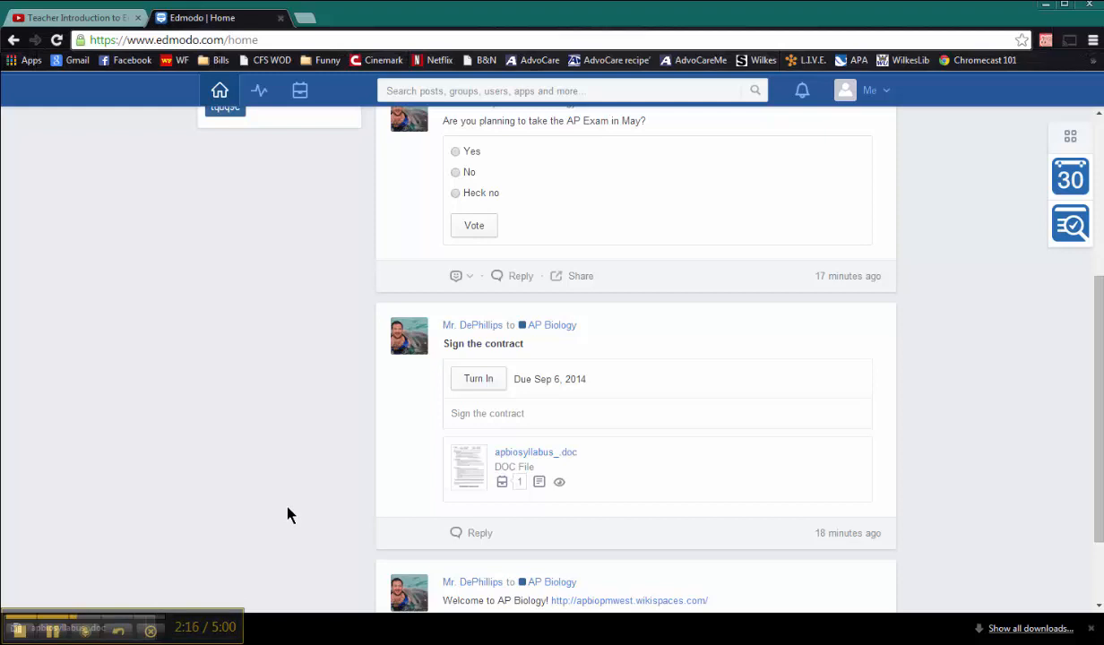
mouse_move(373, 445)
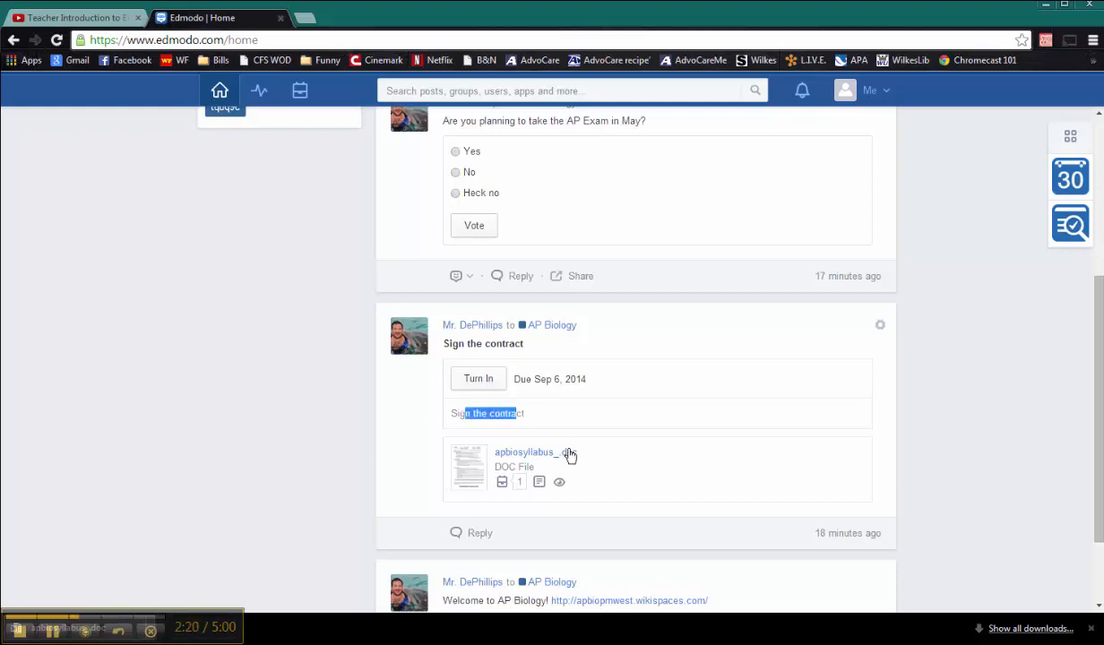
mouse_move(552, 467)
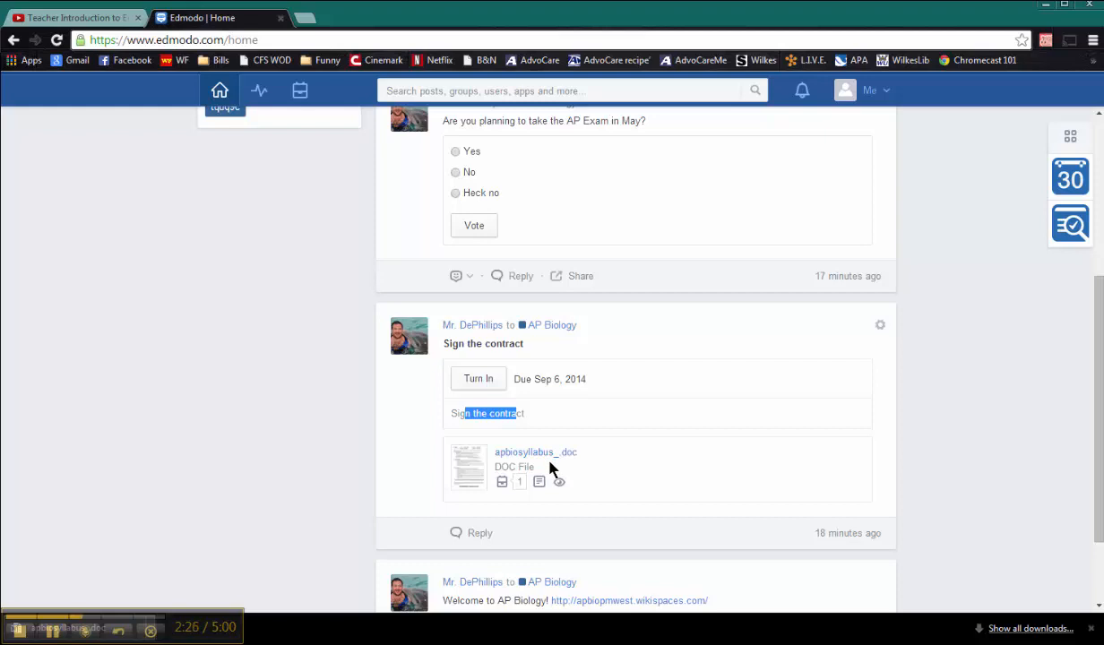
mouse_move(496, 333)
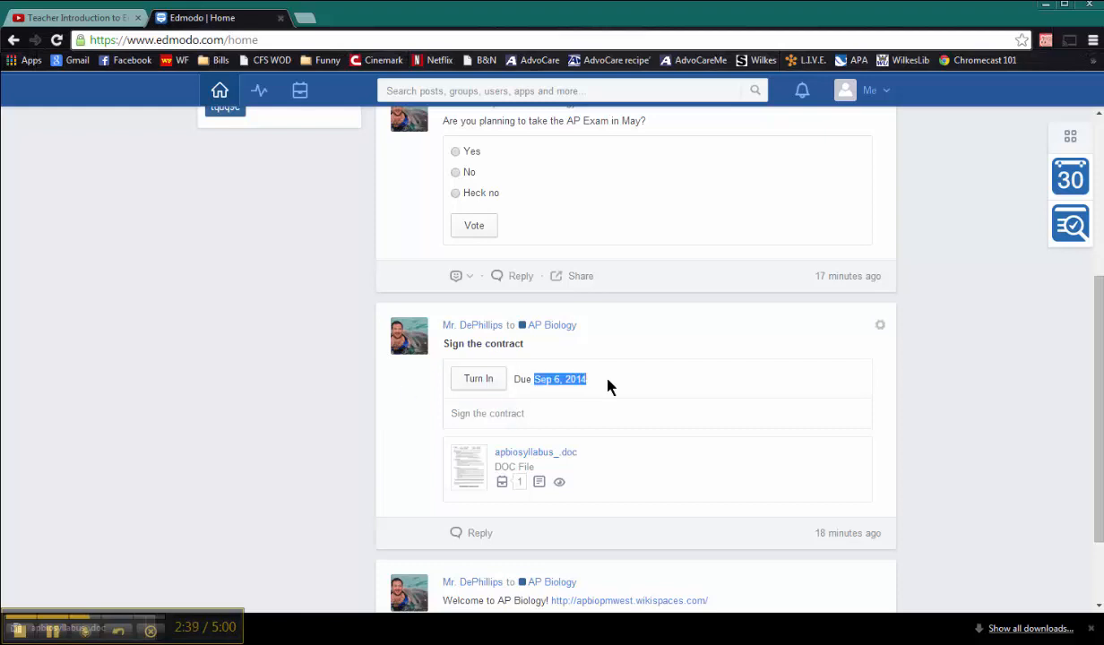
mouse_move(653, 371)
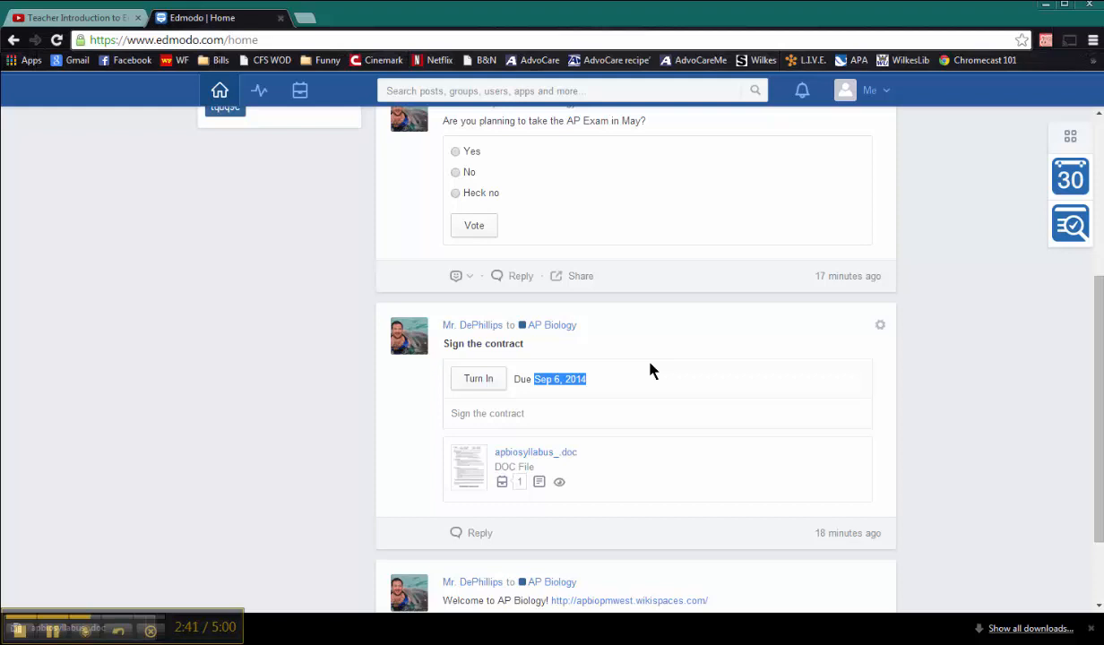
mouse_move(598, 394)
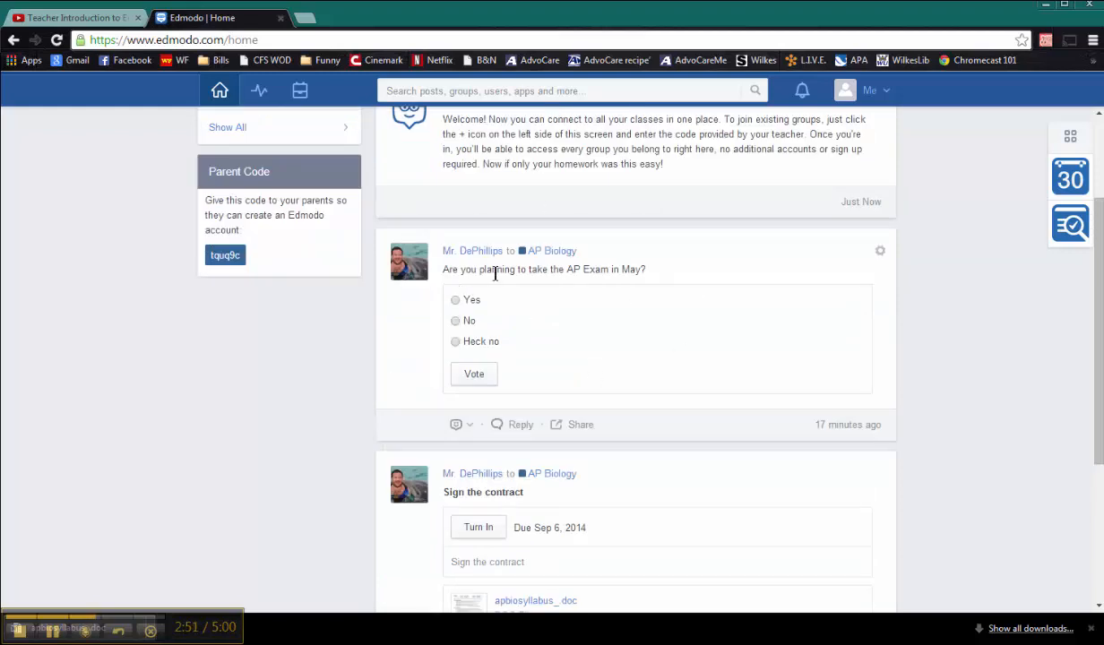
mouse_move(626, 286)
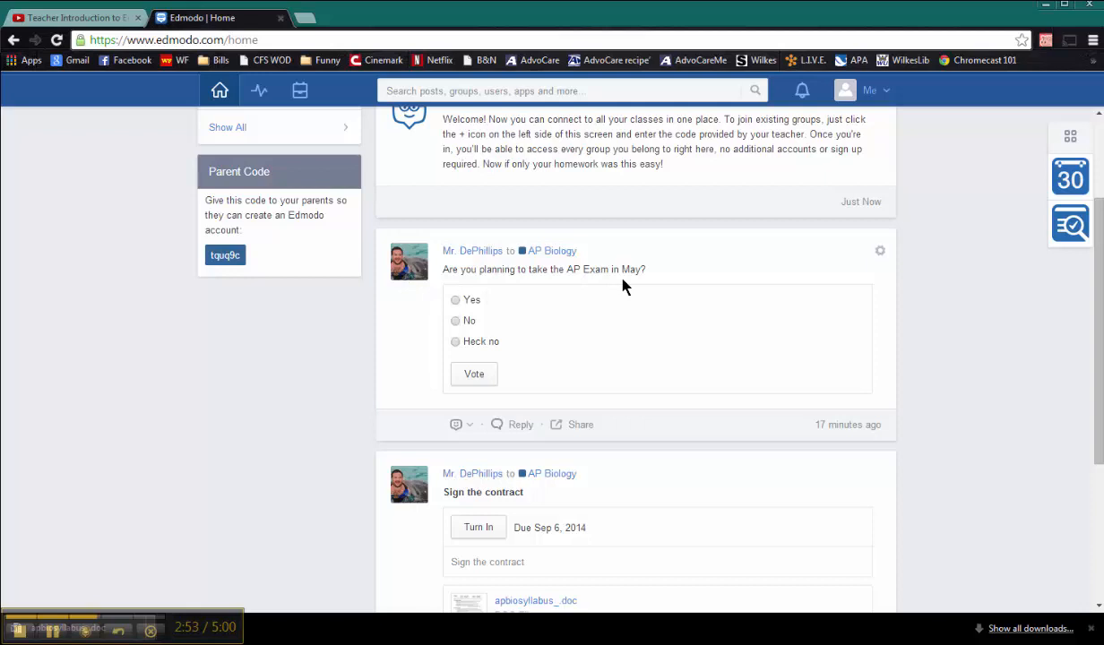
mouse_move(613, 287)
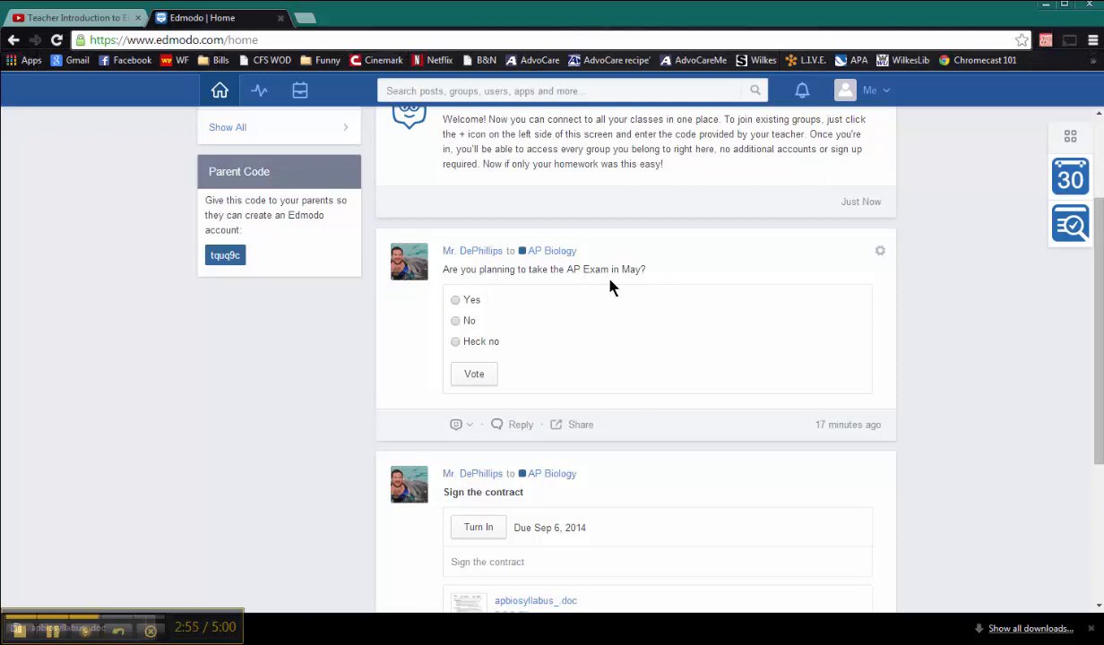
Step: Vote Heck no in the AP Exam poll, showing it at 100% of one vote
left_click(456, 340)
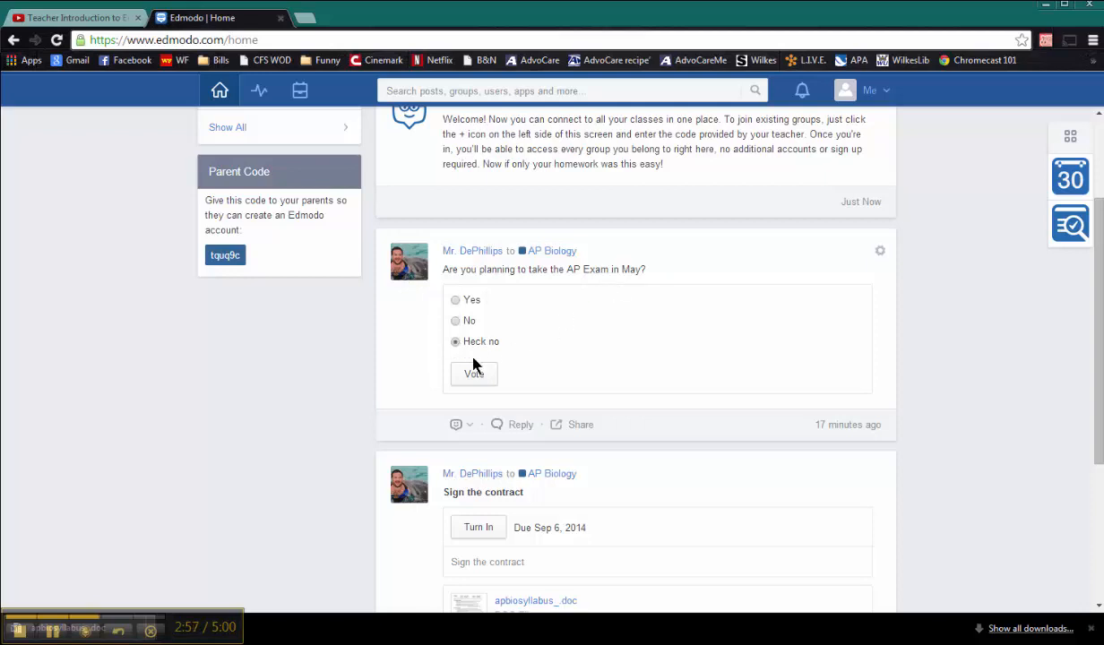
left_click(473, 375)
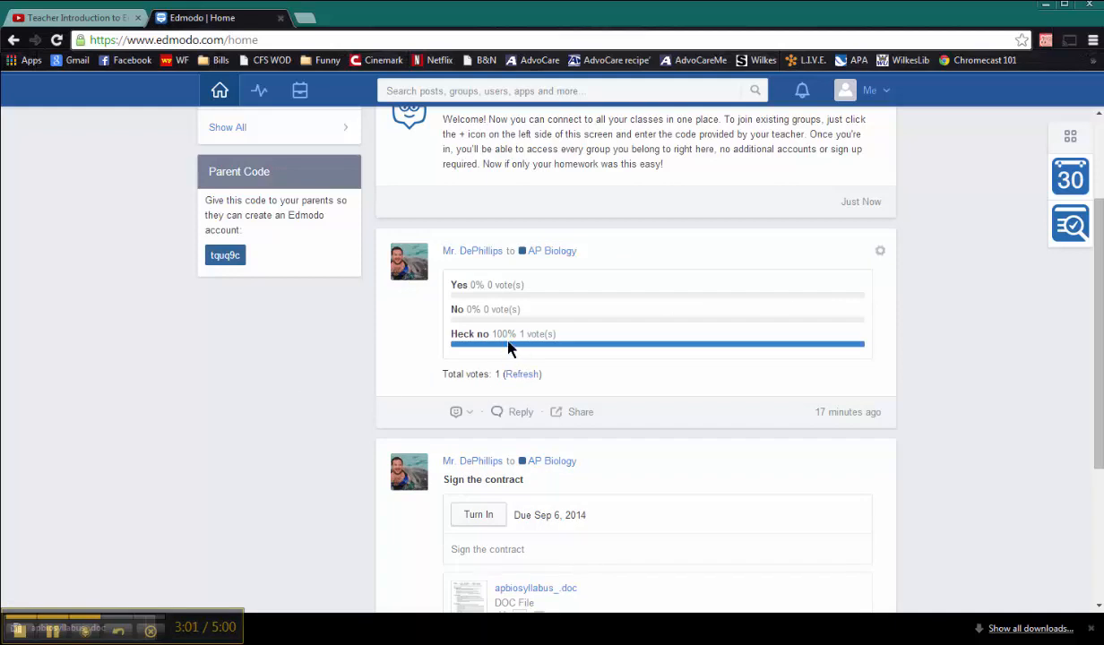
mouse_move(493, 349)
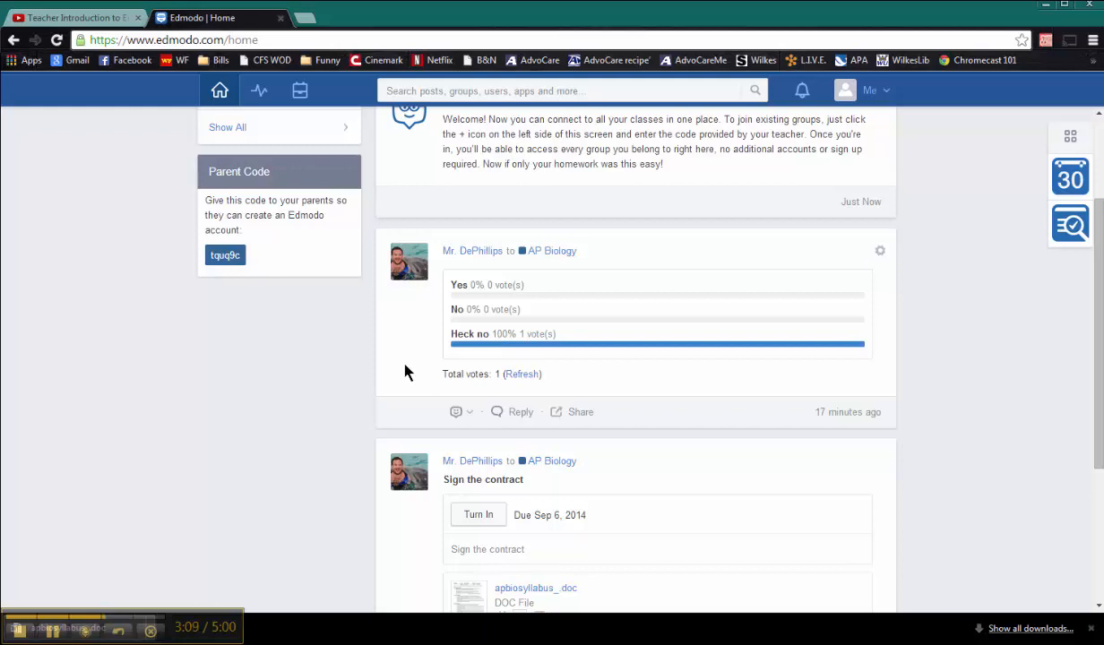
mouse_move(377, 380)
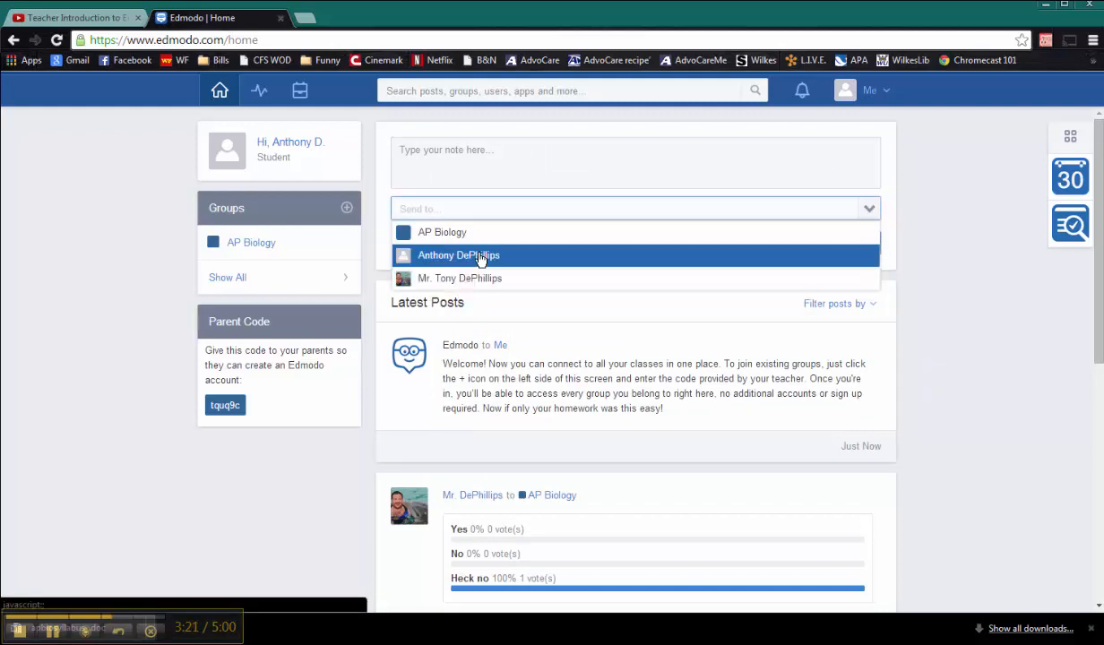
mouse_move(464, 258)
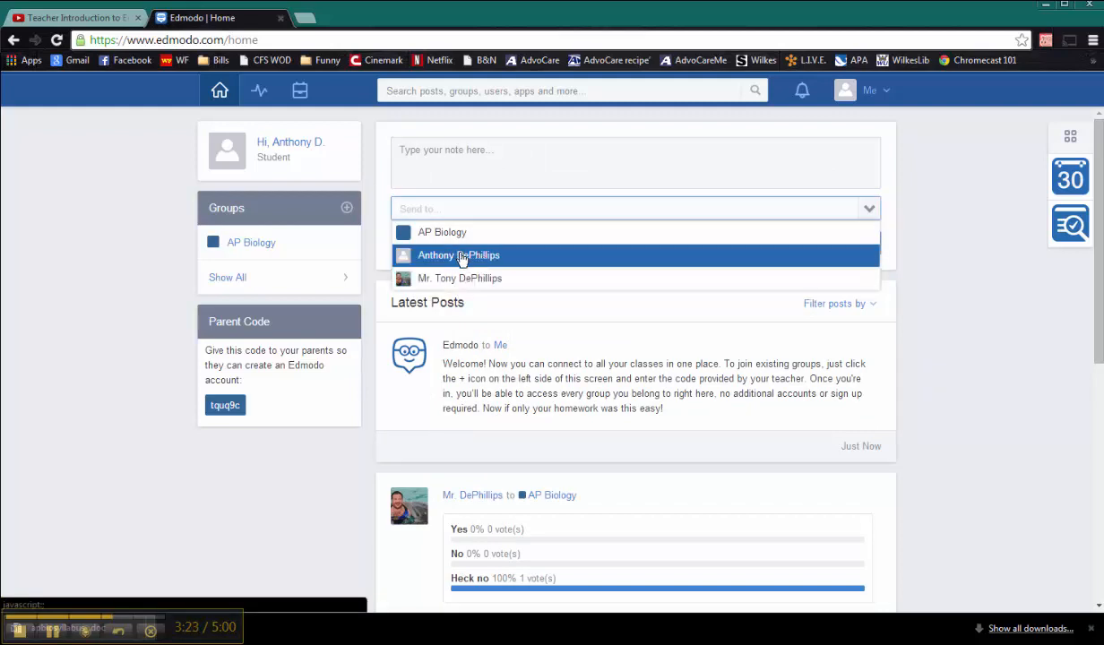
mouse_move(459, 278)
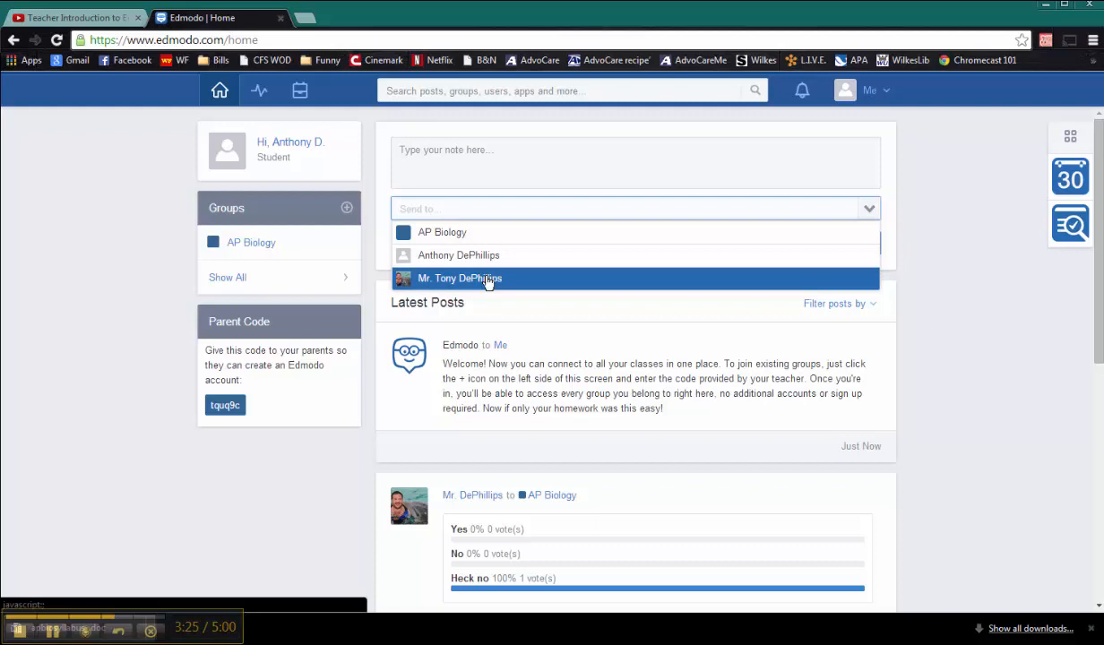
mouse_move(416, 297)
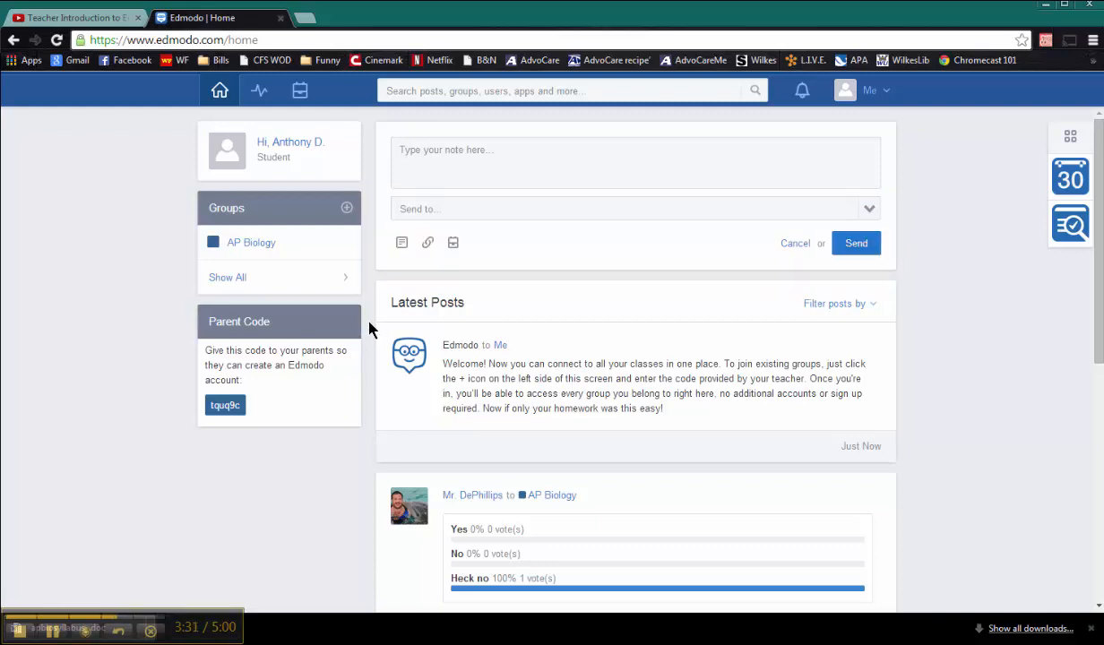
mouse_move(402, 244)
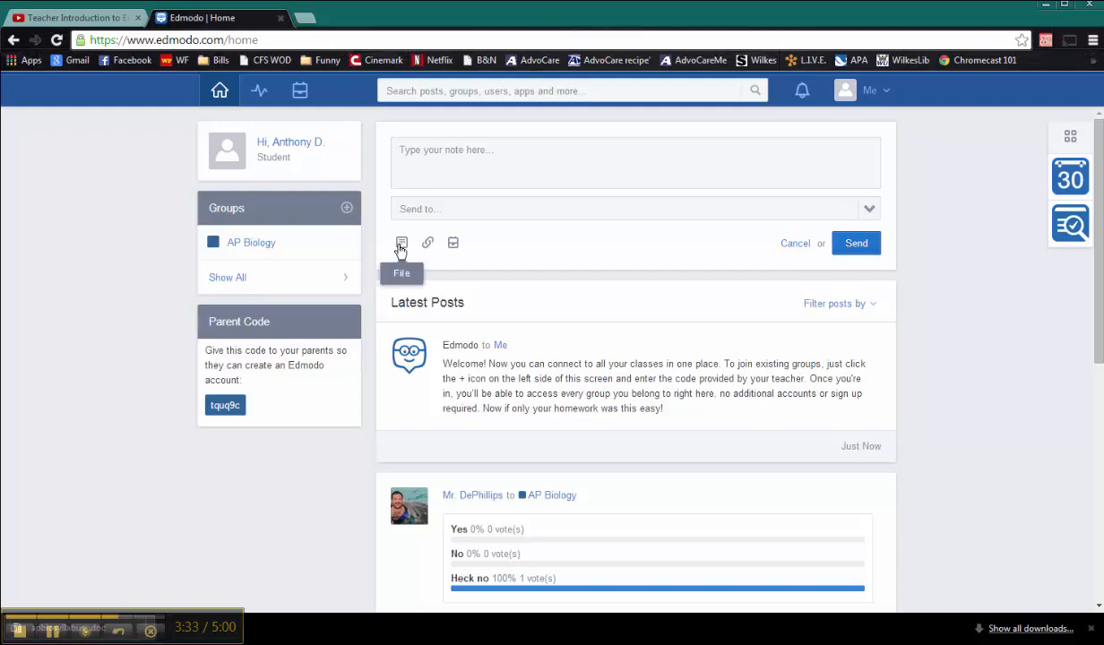
left_click(401, 244)
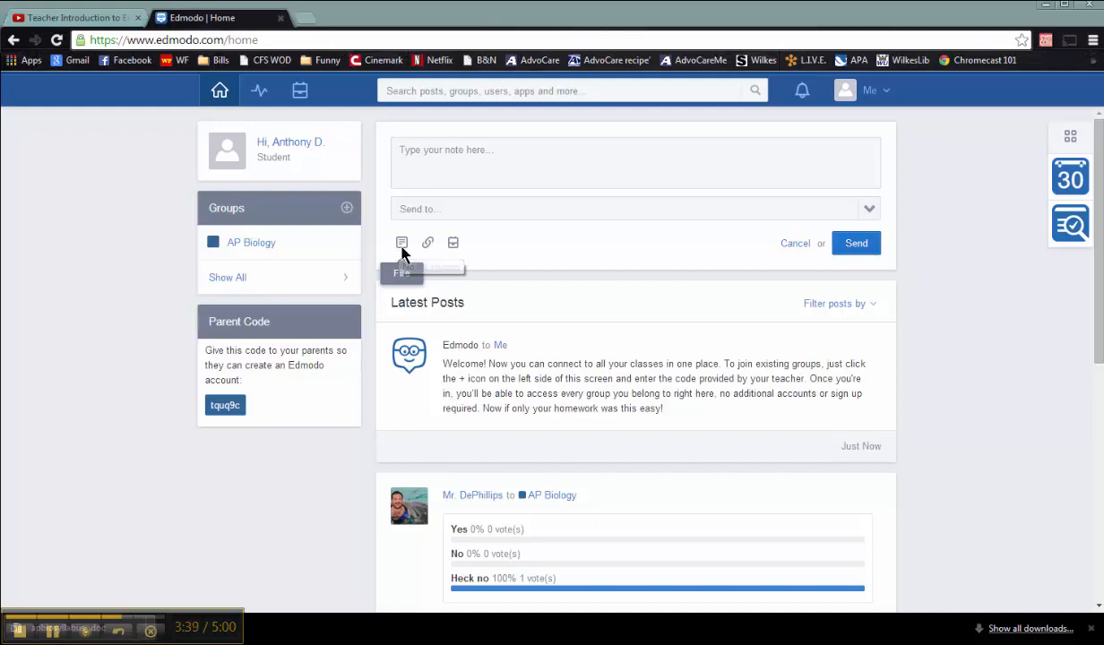
left_click(426, 244)
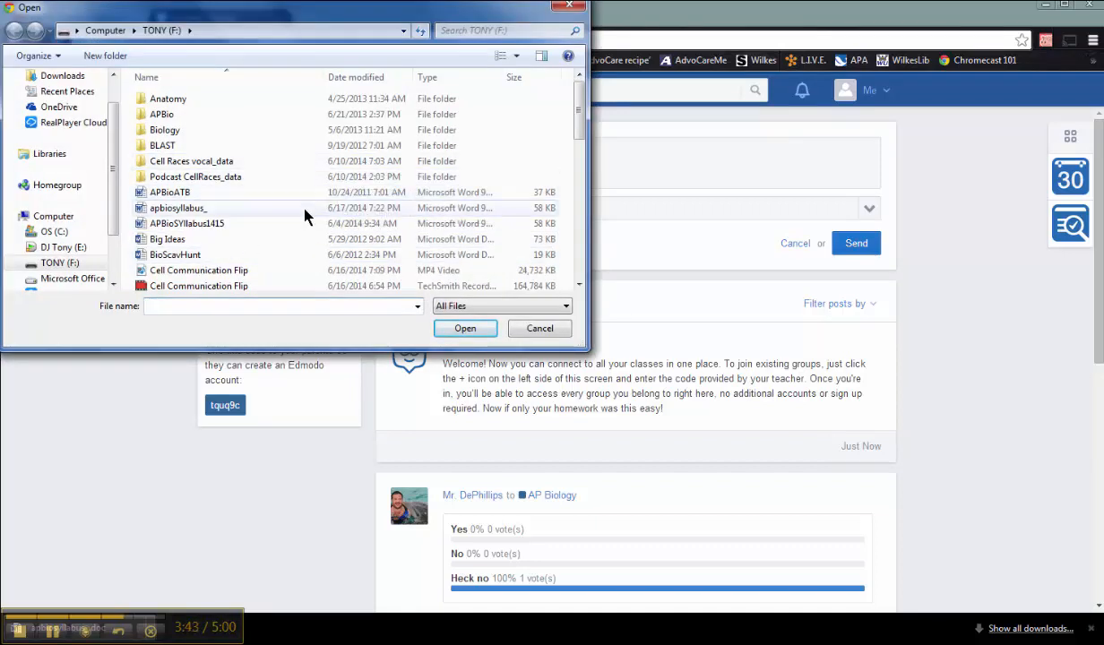
left_click(177, 208)
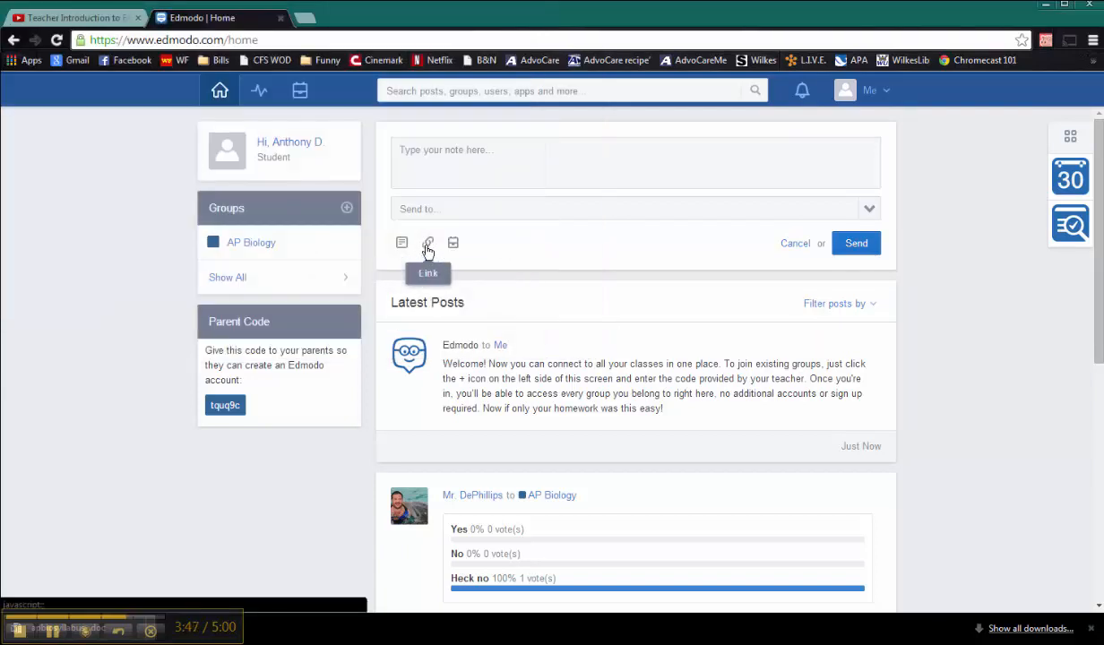
mouse_move(453, 244)
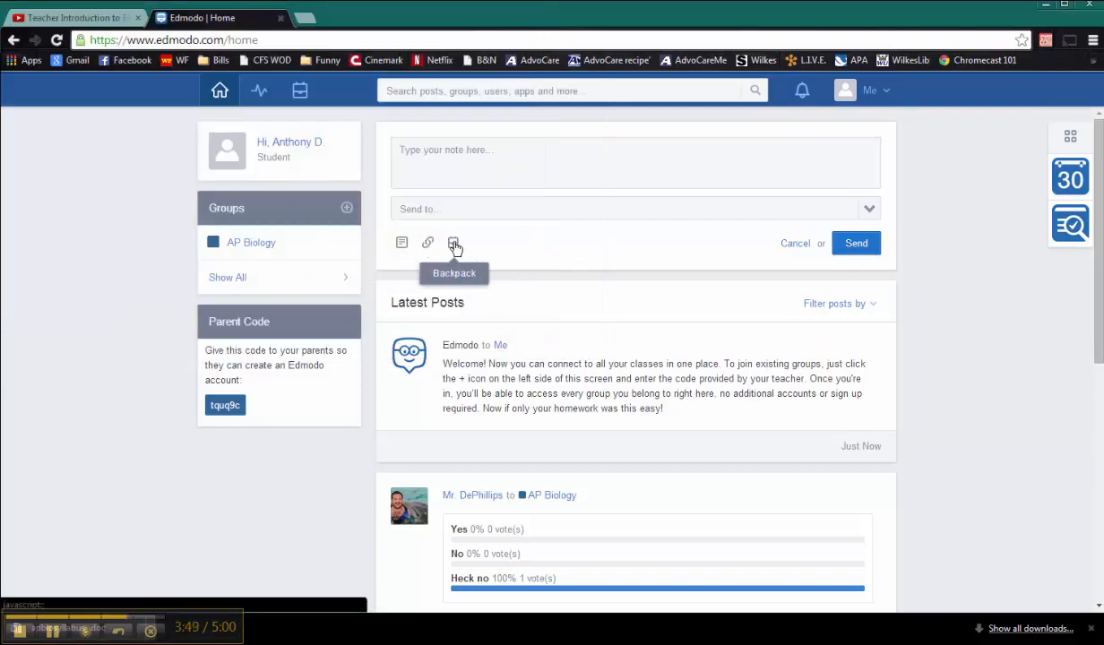
mouse_move(570, 250)
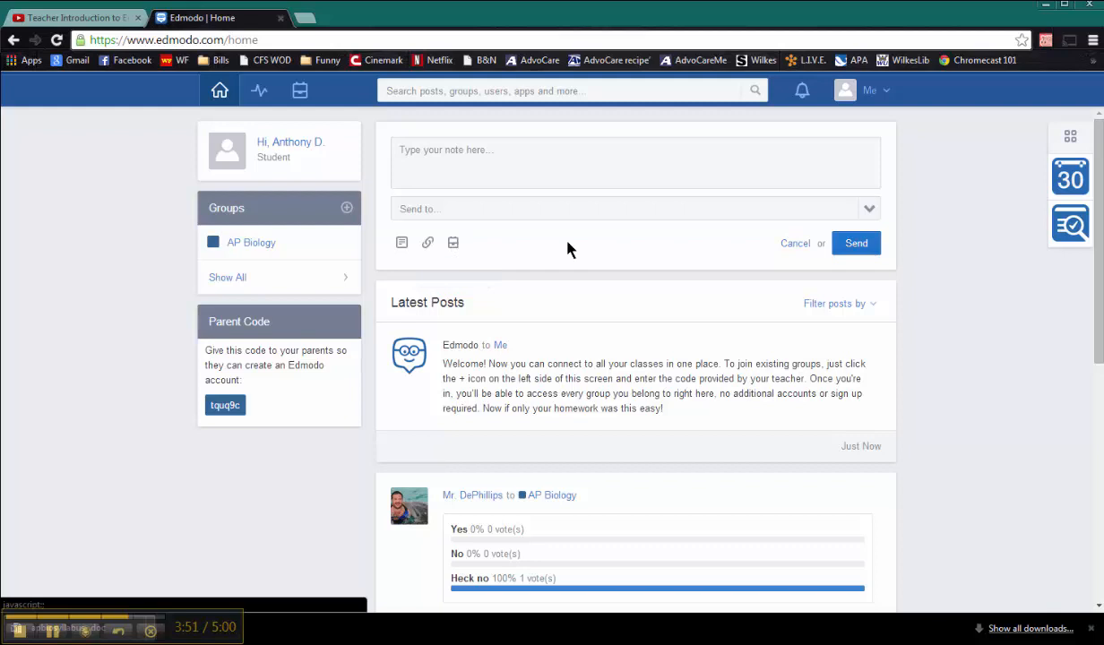
mouse_move(697, 204)
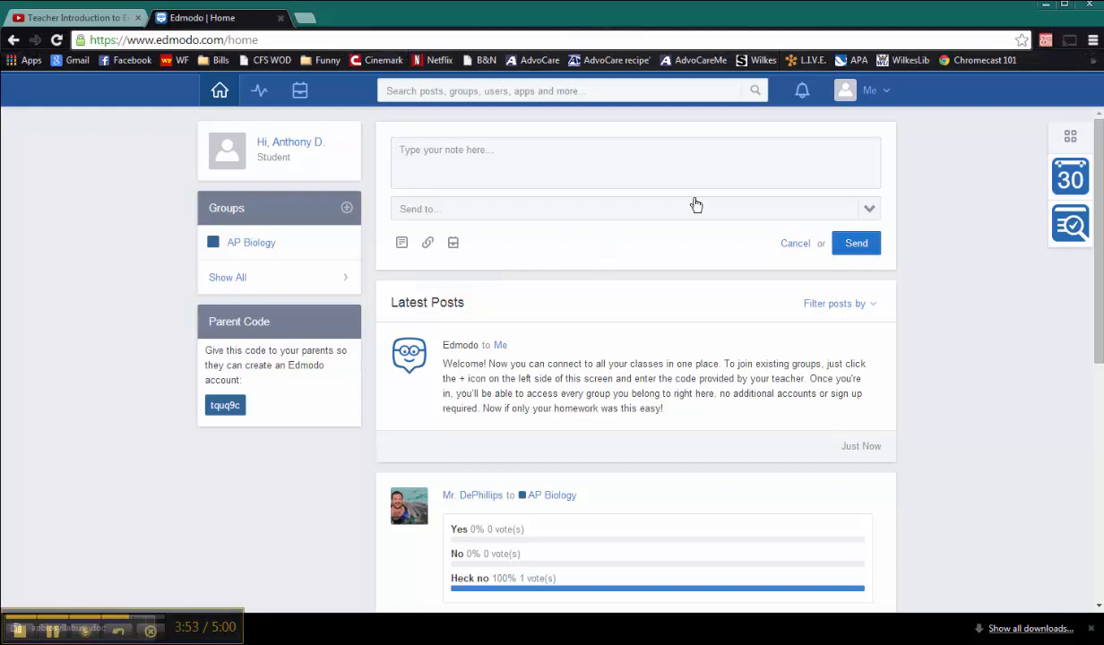
mouse_move(801, 90)
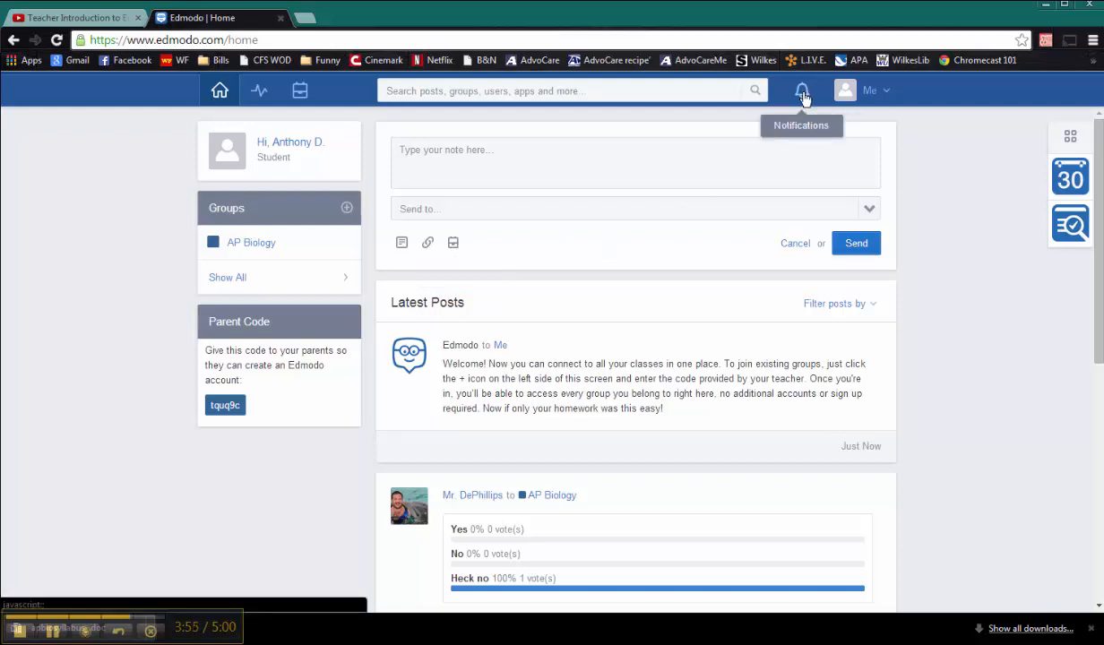
left_click(803, 90)
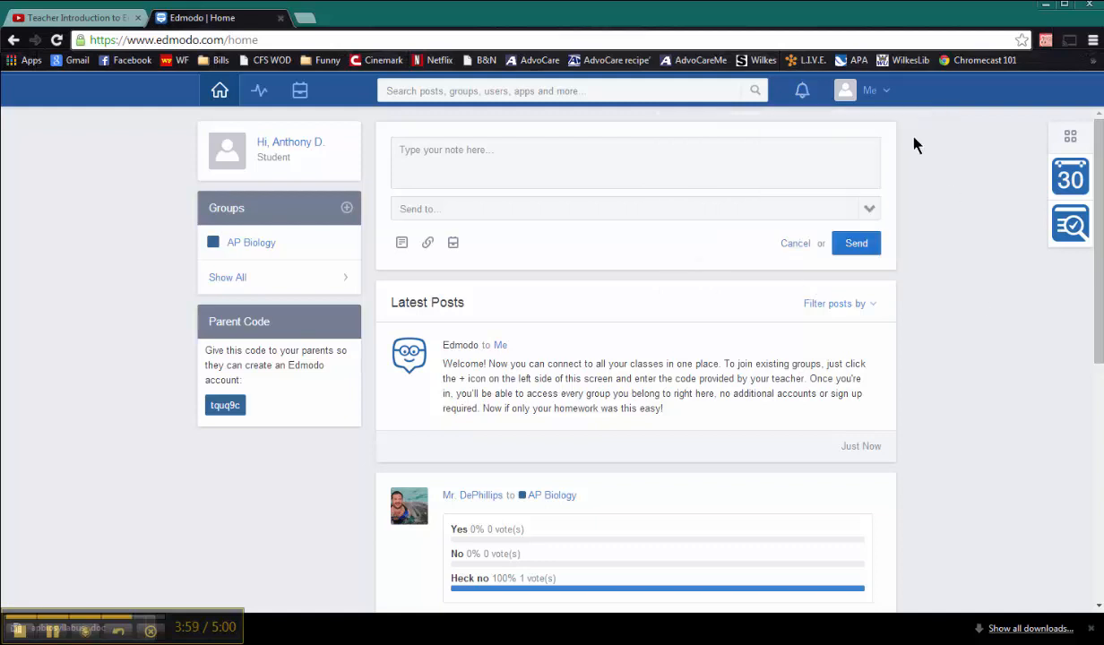
mouse_move(885, 97)
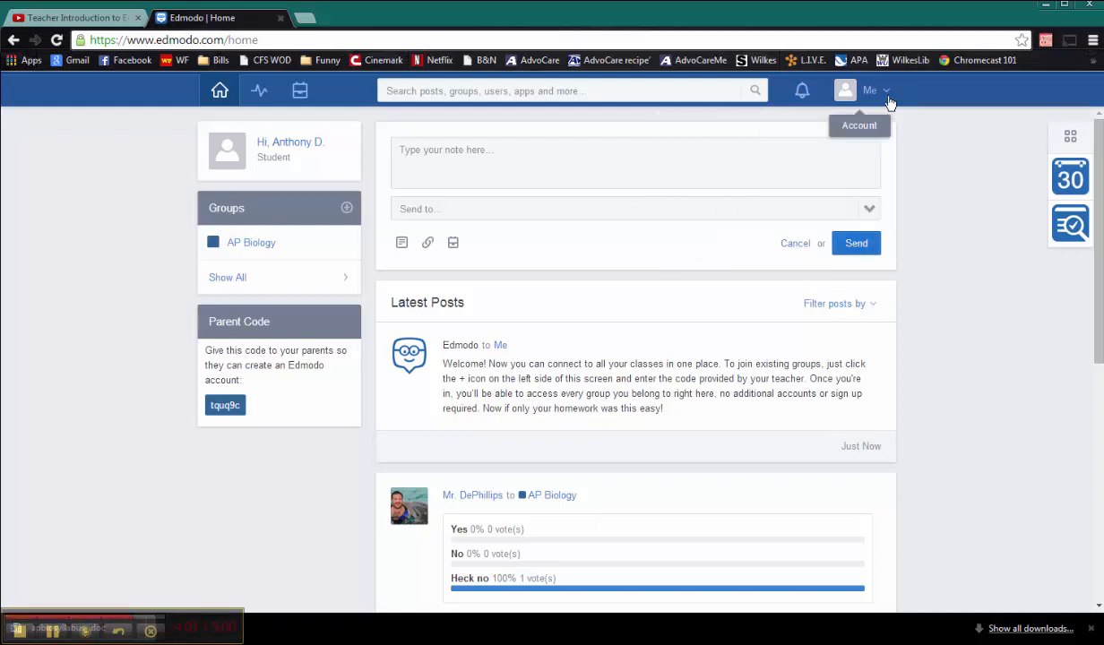
left_click(877, 90)
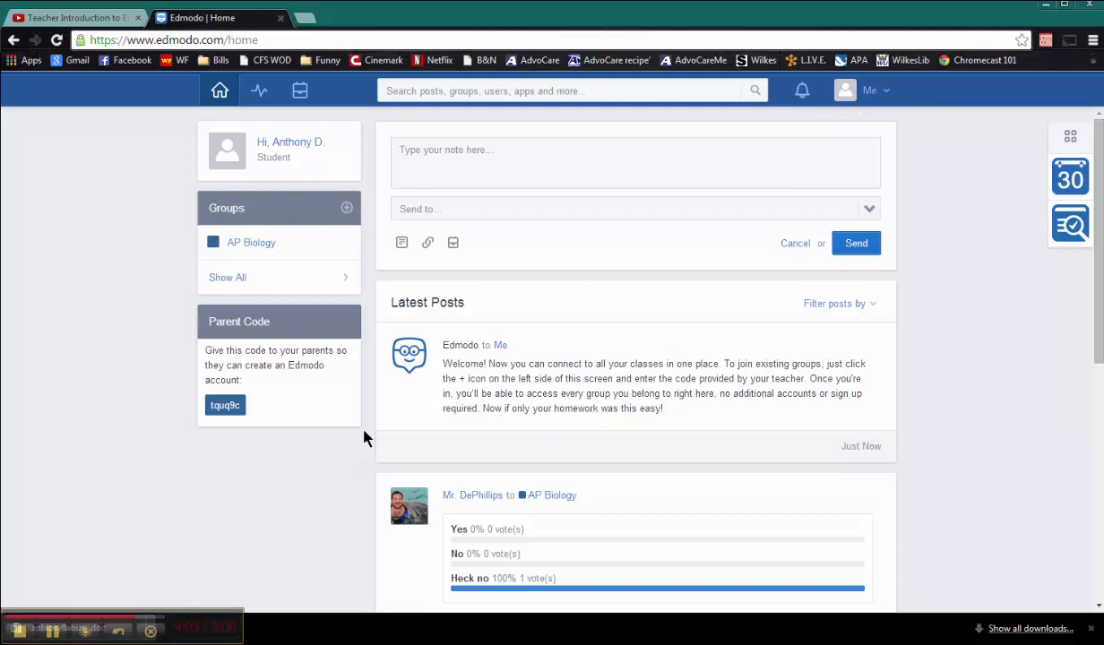
mouse_move(340, 369)
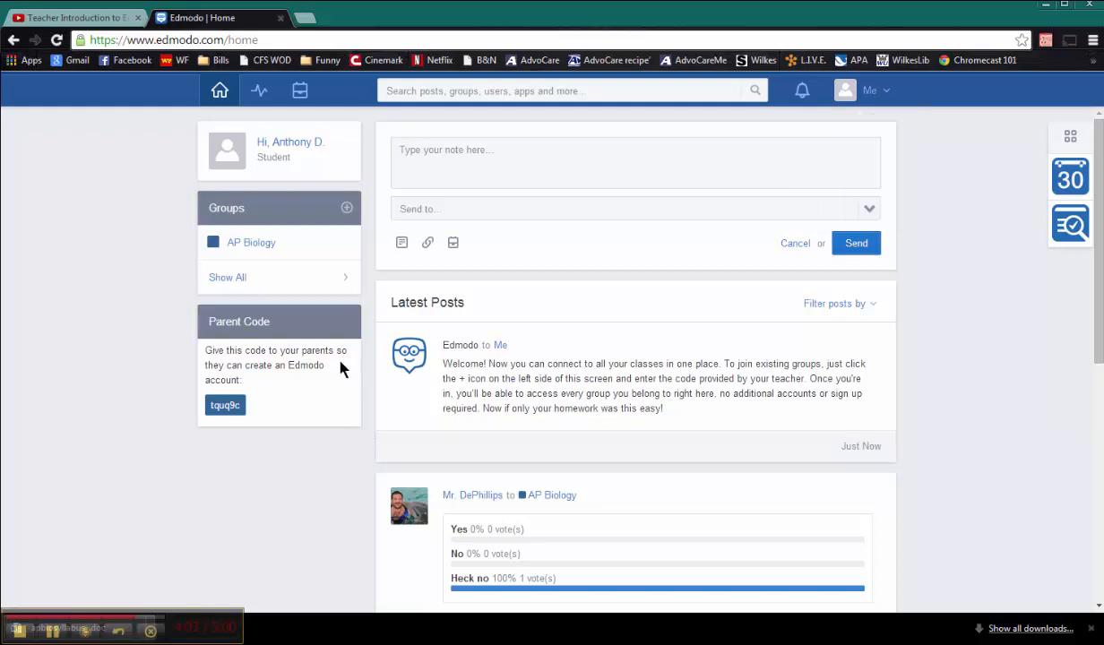
mouse_move(195, 312)
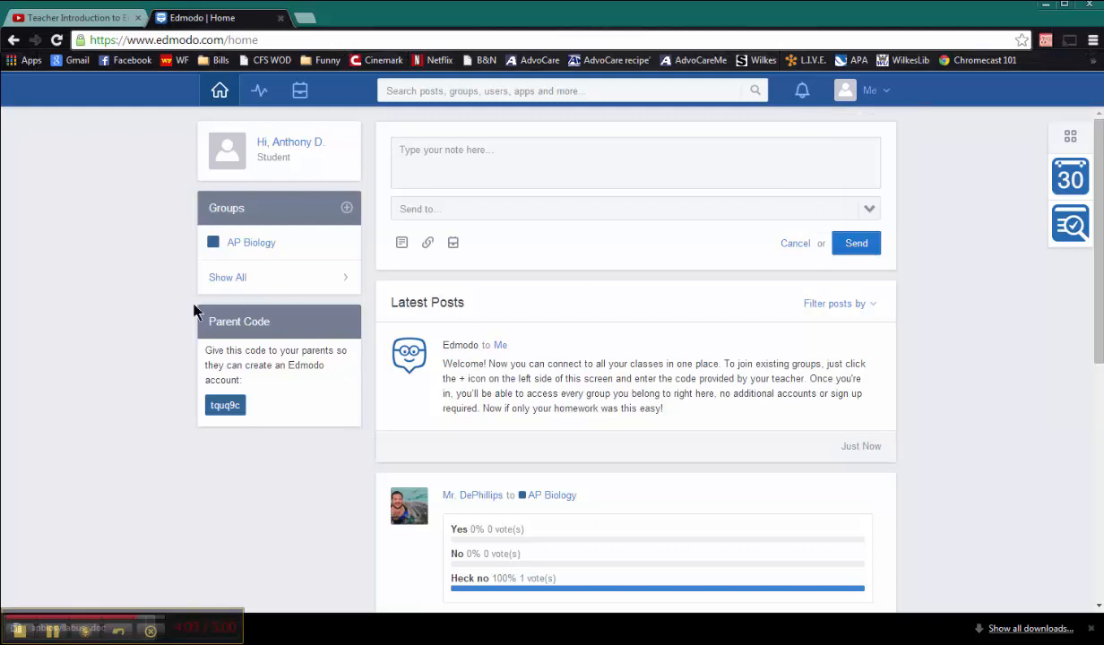
mouse_move(222, 427)
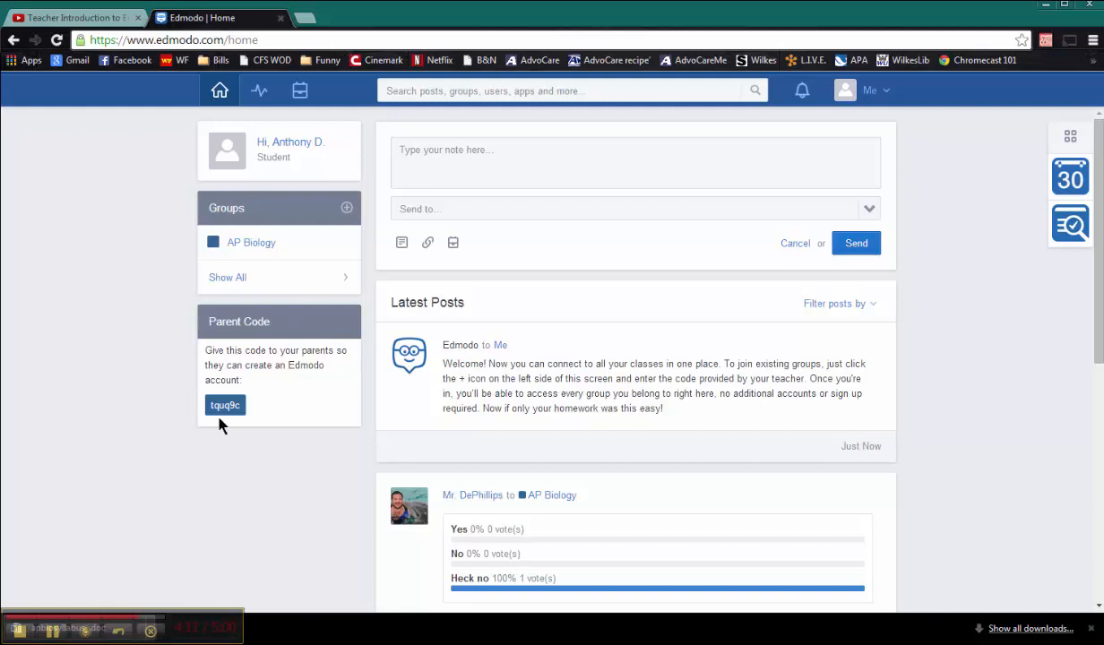
mouse_move(222, 321)
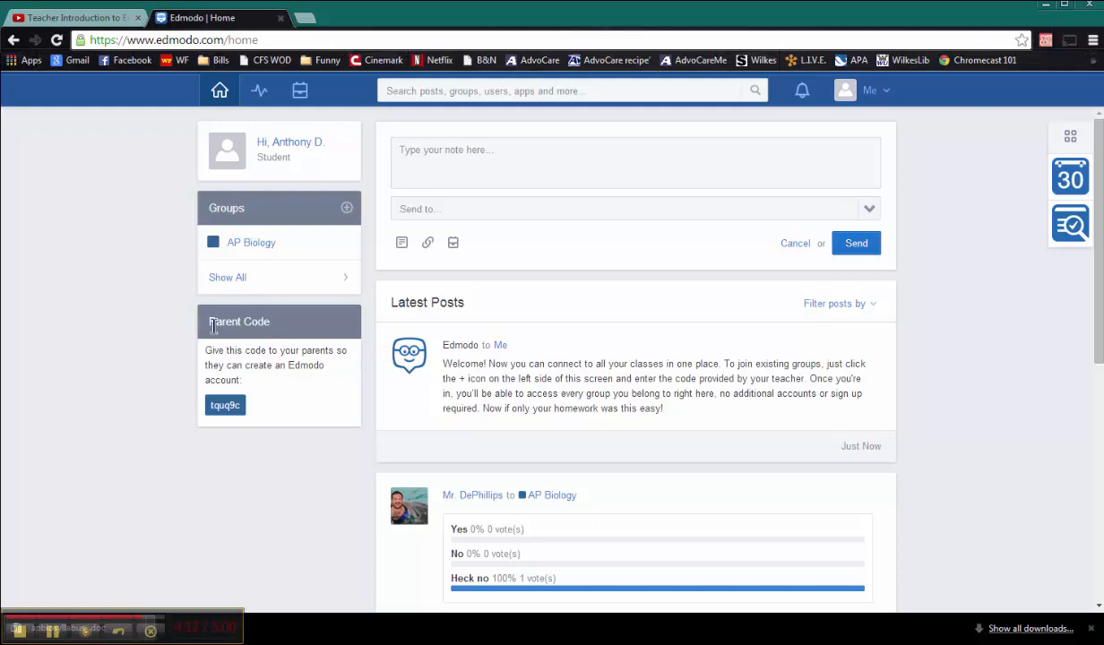
mouse_move(164, 395)
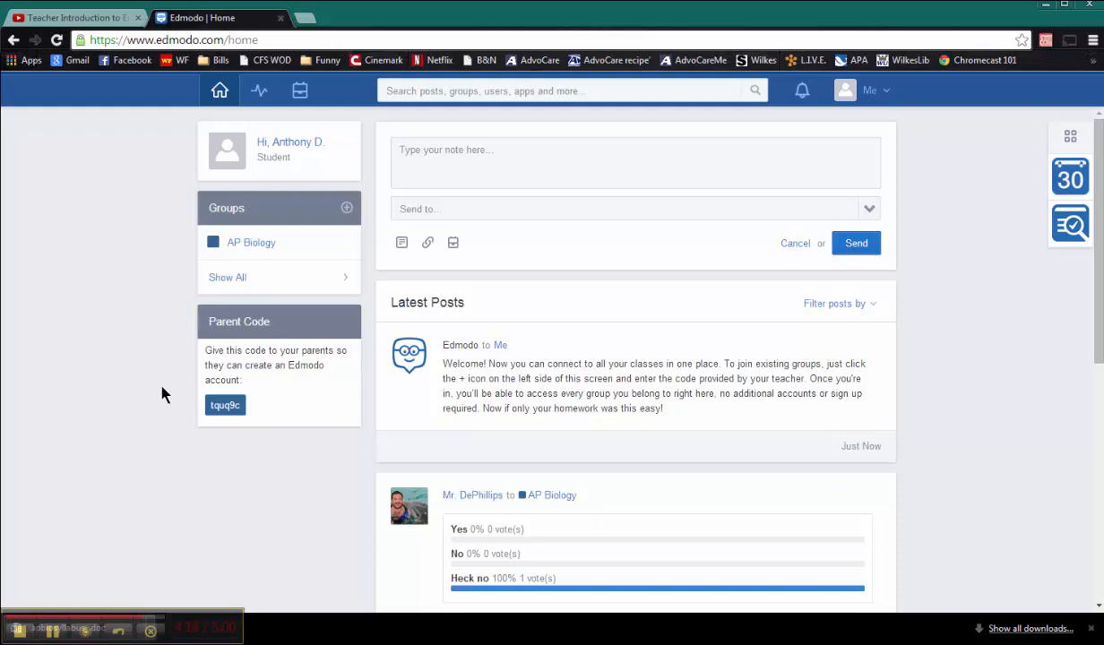
mouse_move(276, 366)
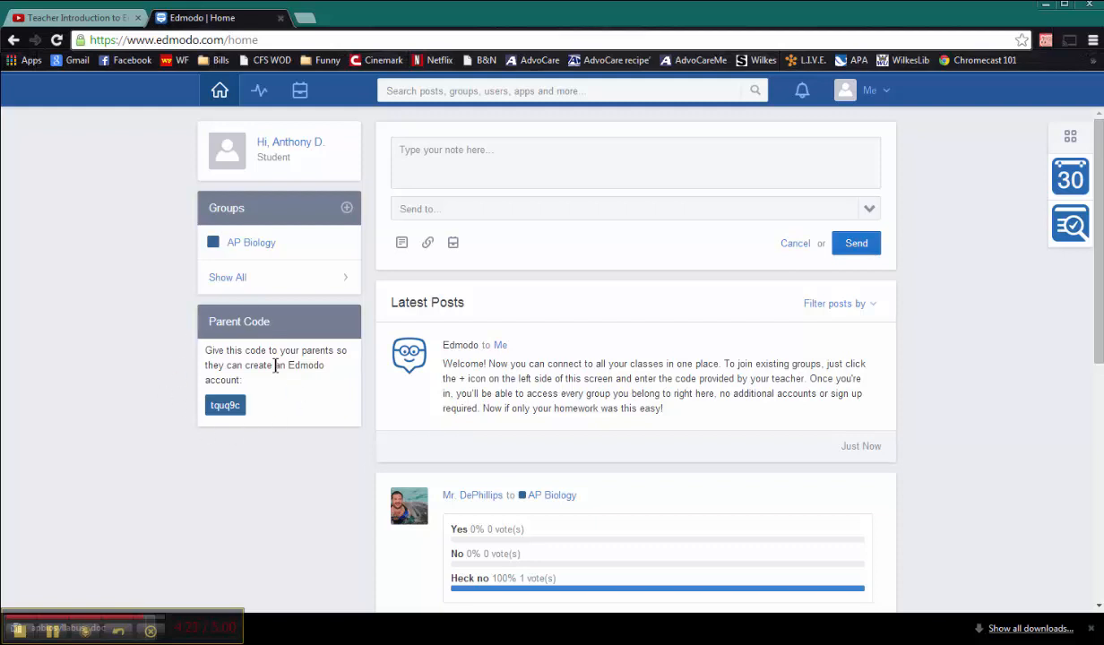
mouse_move(172, 366)
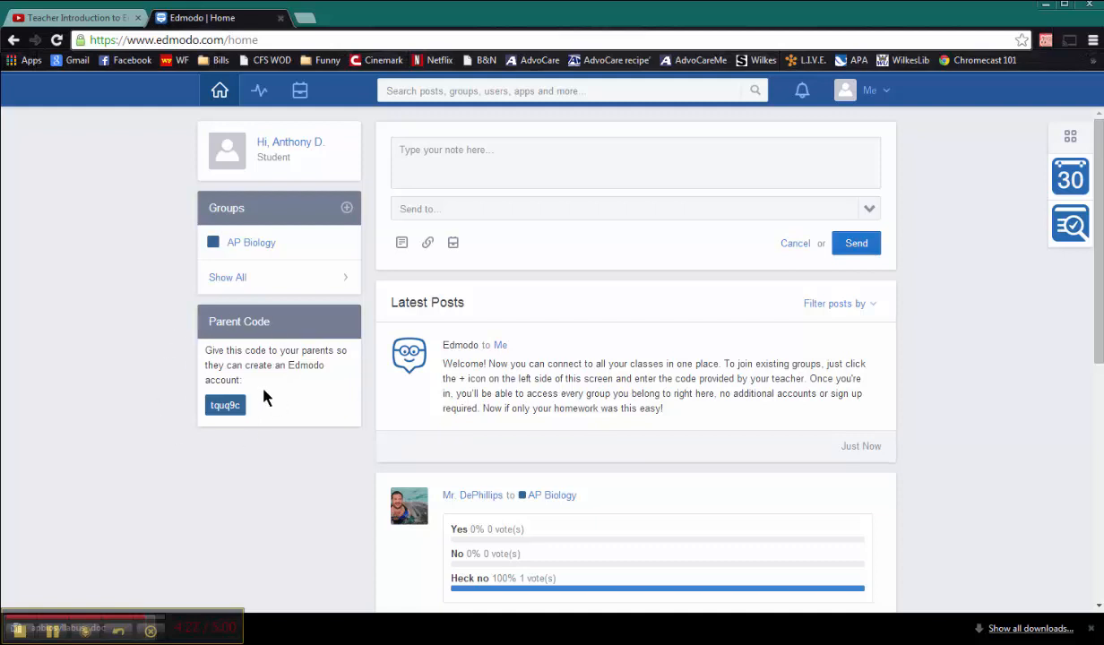
mouse_move(276, 402)
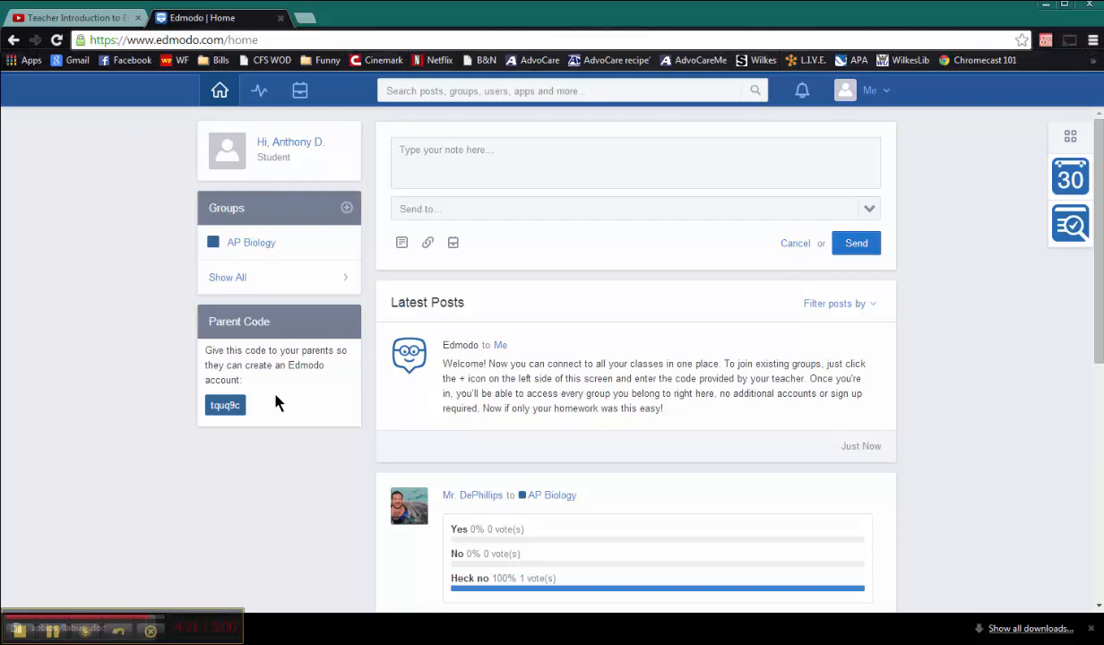
mouse_move(326, 384)
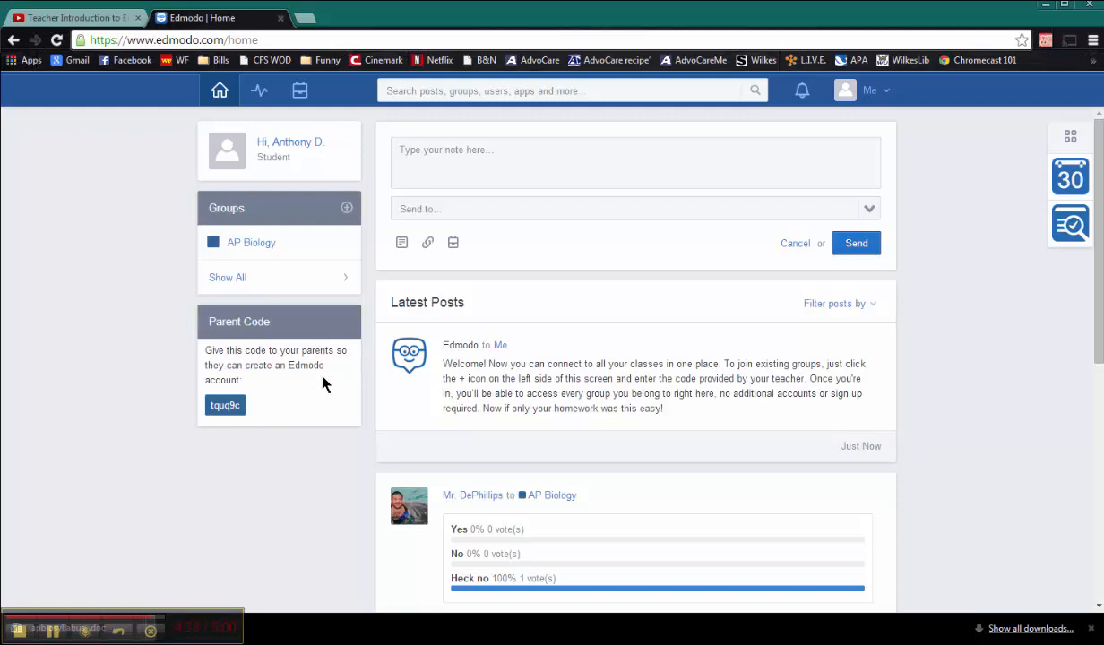
scroll("down", 3)
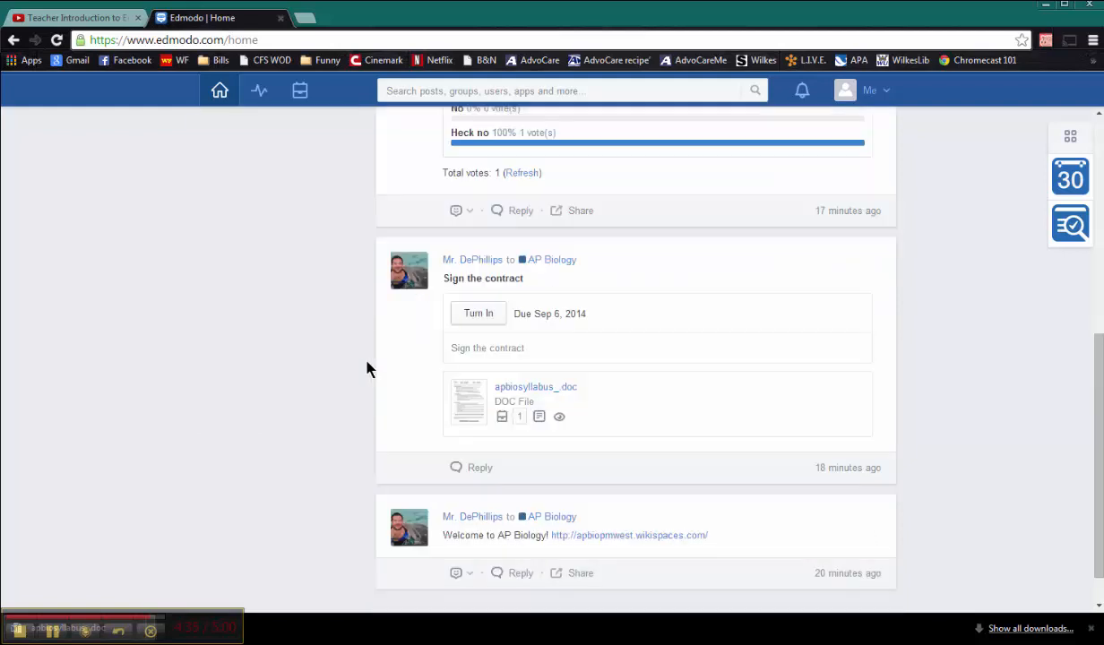